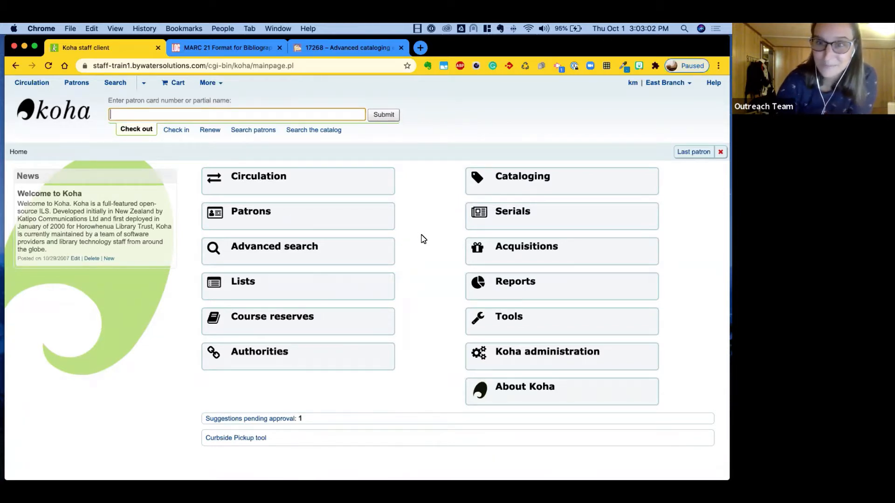
{"action": "mouse_move", "coordinate": [547, 357]}
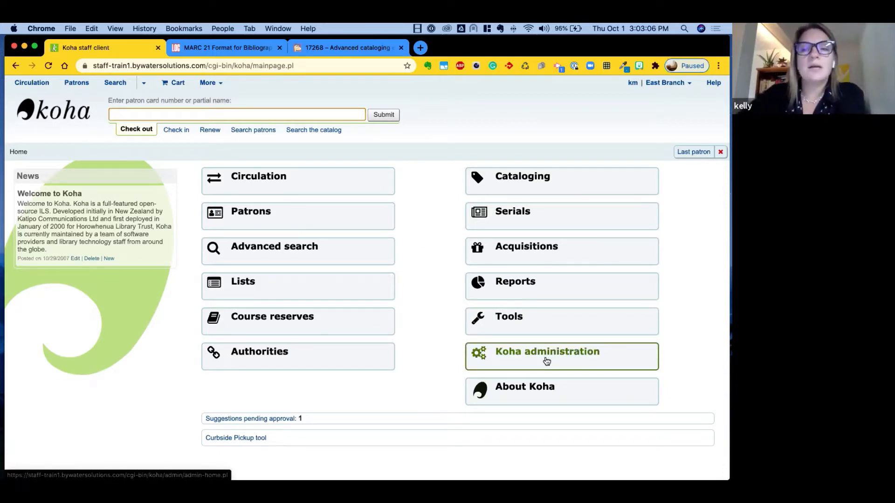
Search system preferences for 'advanced' and locate the advanced cataloging editor preference
{"action": "left_click", "coordinate": [547, 352]}
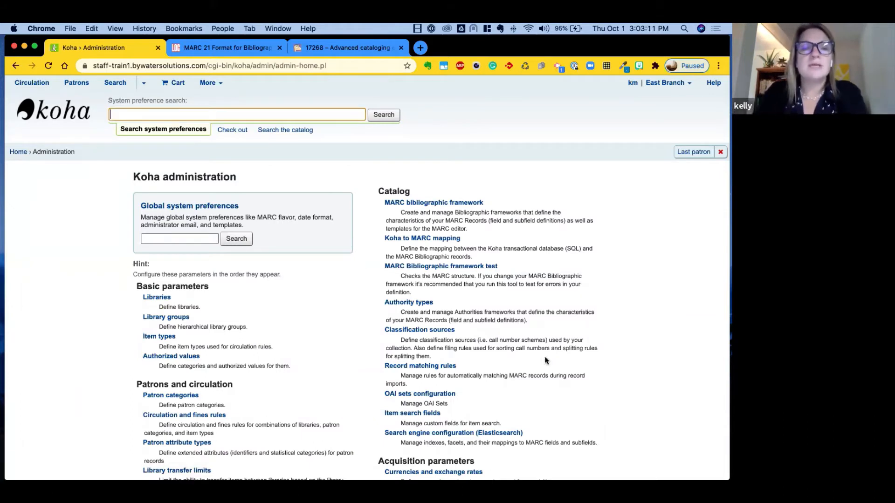
{"action": "left_click", "coordinate": [179, 239]}
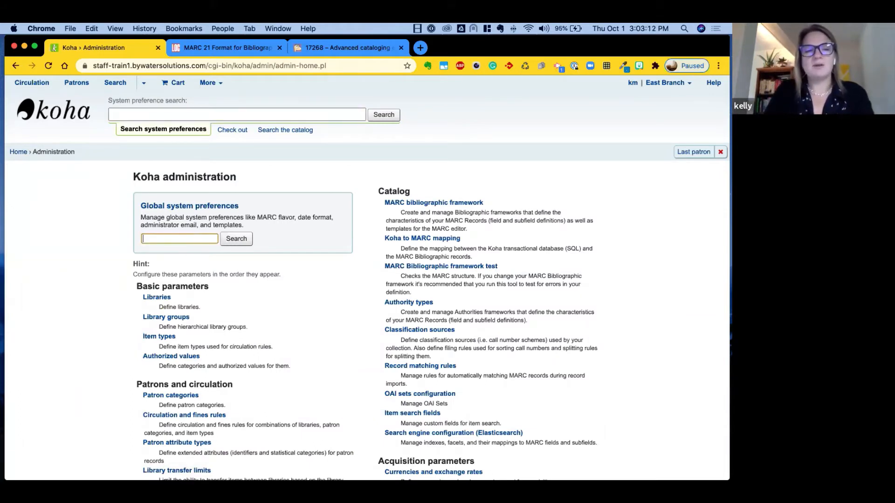
{"action": "type", "text": "advanced"}
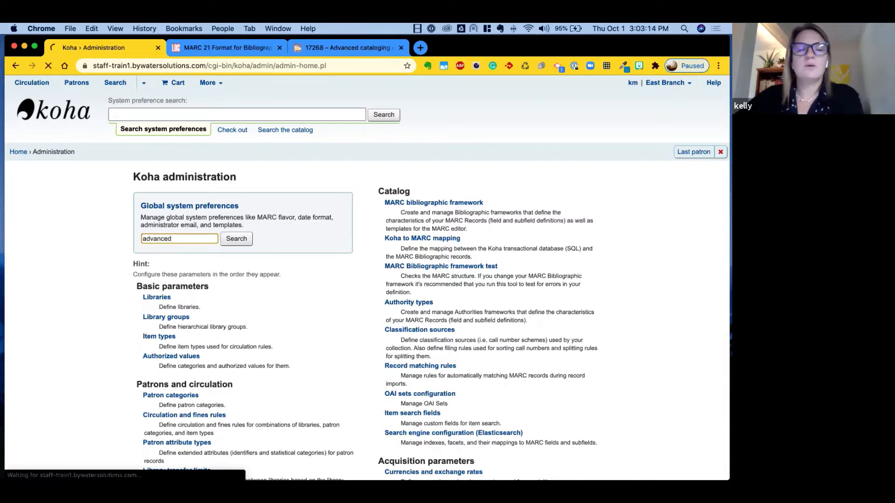
{"action": "left_click", "coordinate": [235, 239]}
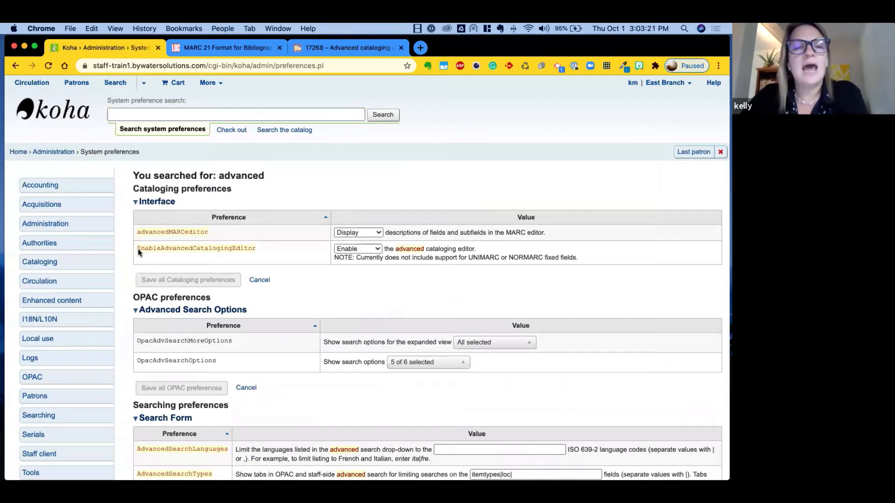
{"action": "double_click", "coordinate": [196, 248]}
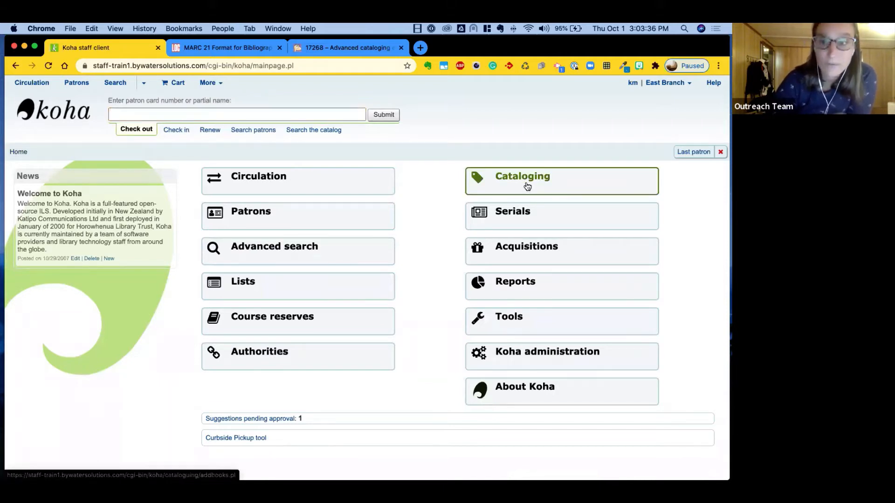
Go to the Cataloging module from the staff client home page
{"action": "left_click", "coordinate": [523, 177]}
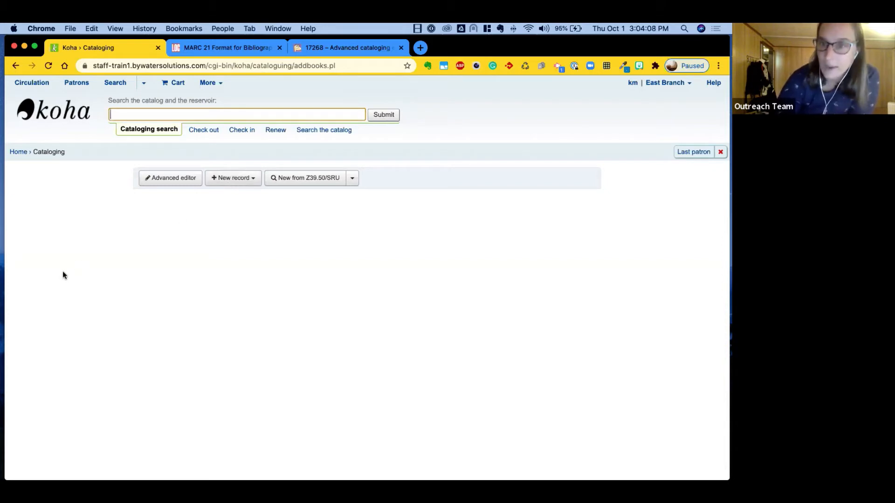
Start the advanced cataloging editor on a blank new record
{"action": "left_click", "coordinate": [169, 177]}
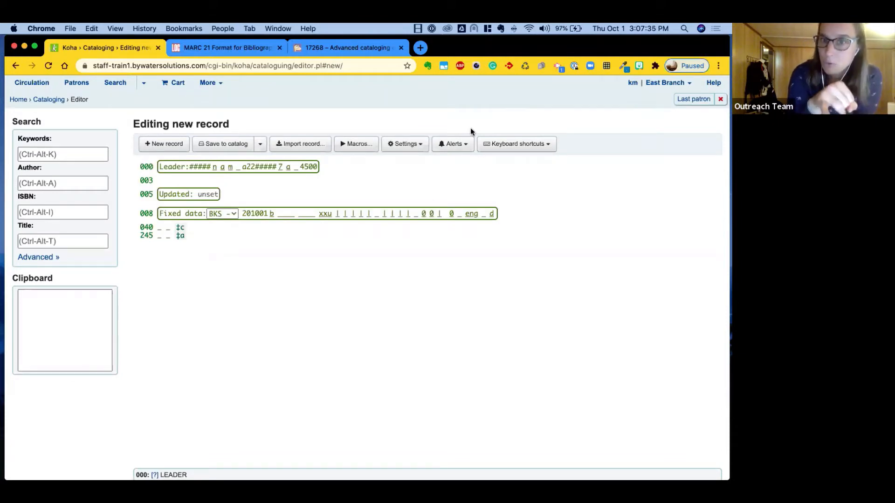
{"action": "mouse_move", "coordinate": [517, 143]}
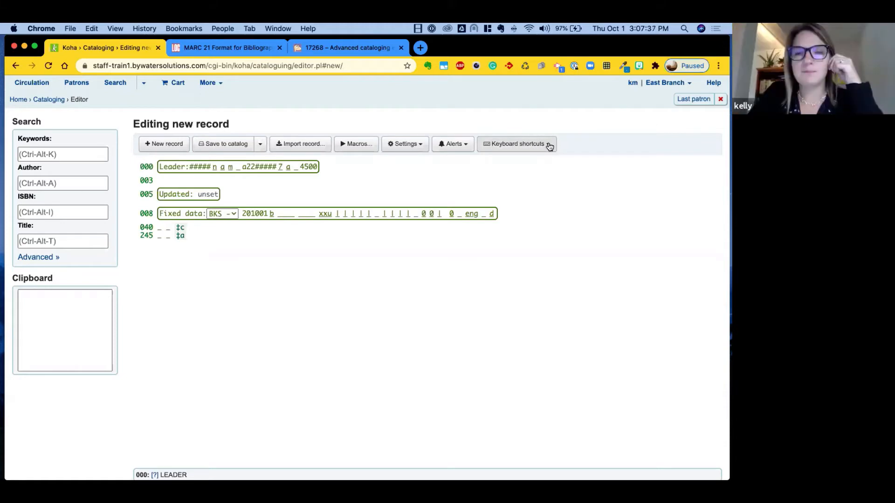
{"action": "left_click", "coordinate": [516, 144]}
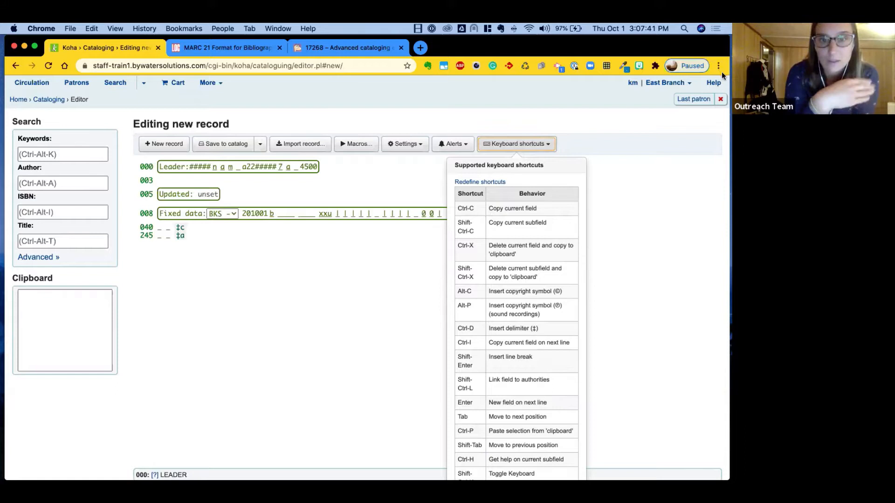
{"action": "mouse_move", "coordinate": [680, 135]}
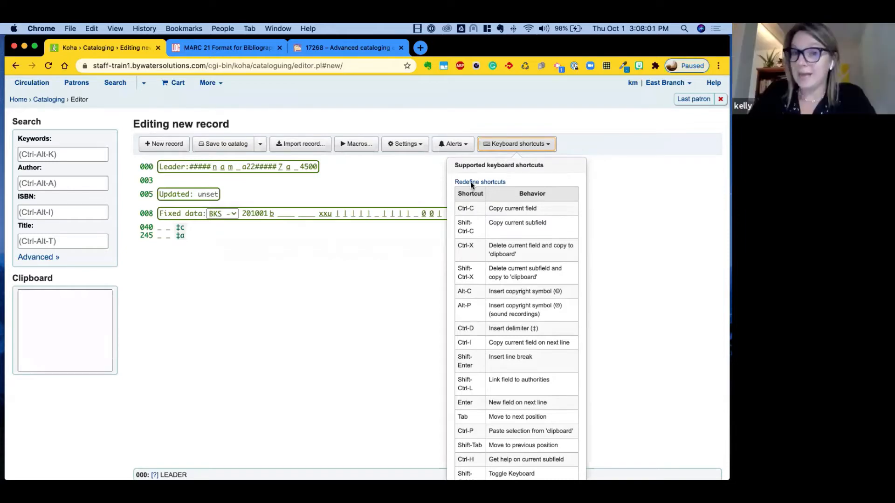
{"action": "left_click", "coordinate": [480, 182]}
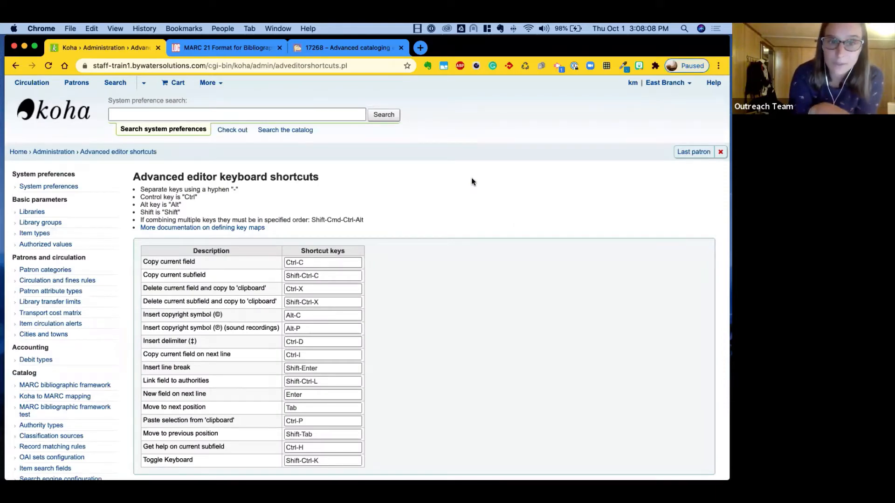
{"action": "scroll", "scroll_direction": "down", "scroll_amount": 3}
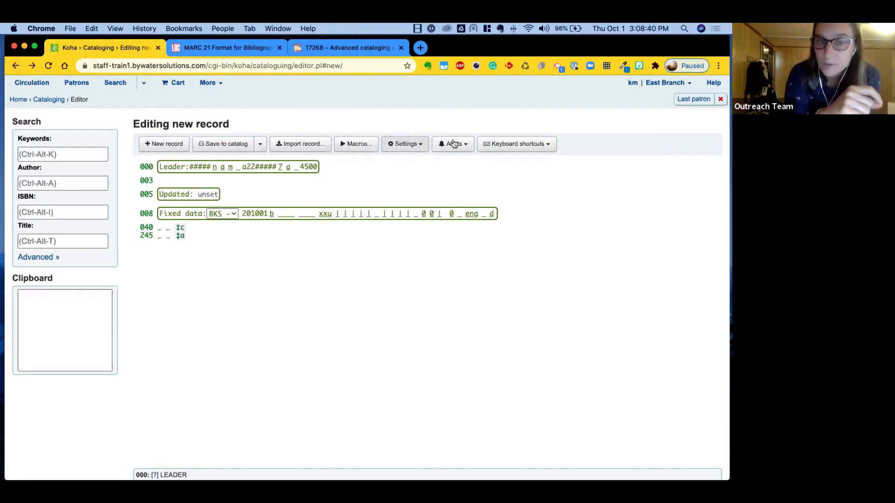
{"action": "left_click", "coordinate": [453, 144]}
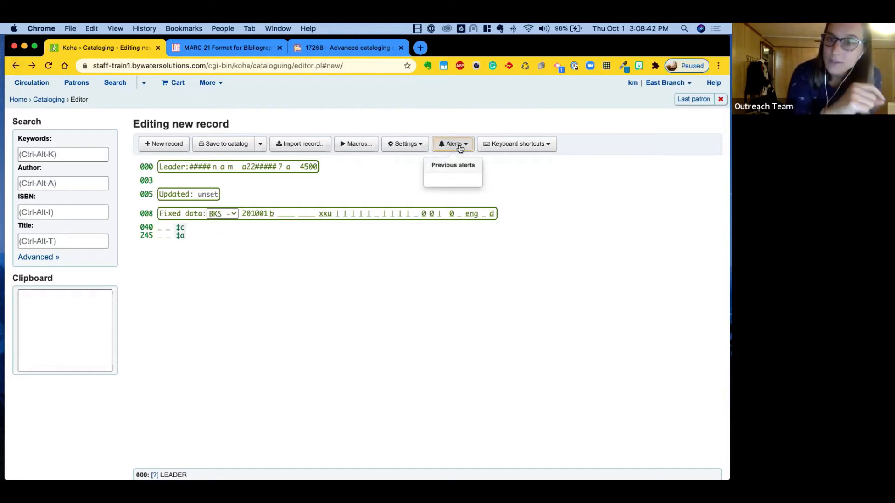
{"action": "left_click", "coordinate": [453, 144]}
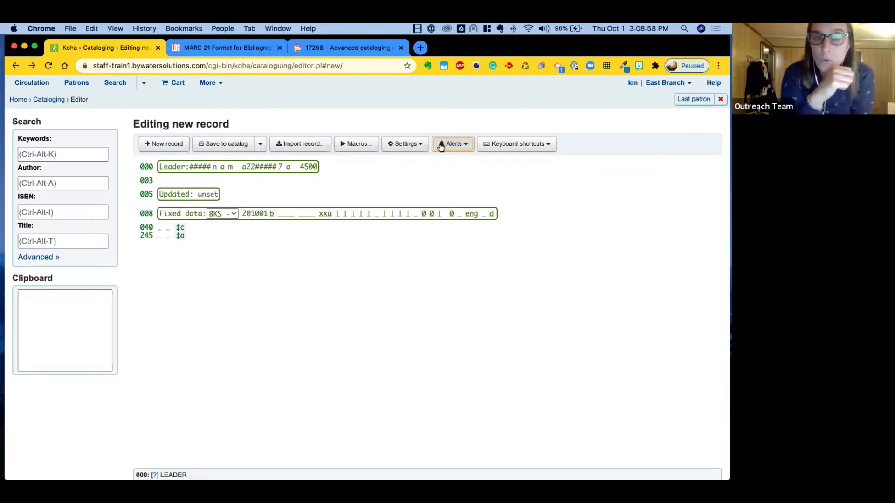
Choose a larger text size from the advanced editor Settings menu
{"action": "left_click", "coordinate": [404, 143]}
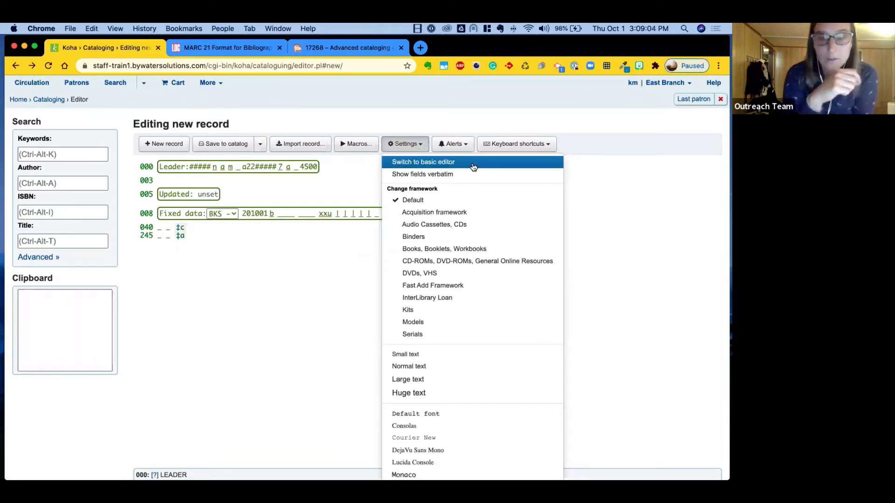
{"action": "mouse_move", "coordinate": [423, 163]}
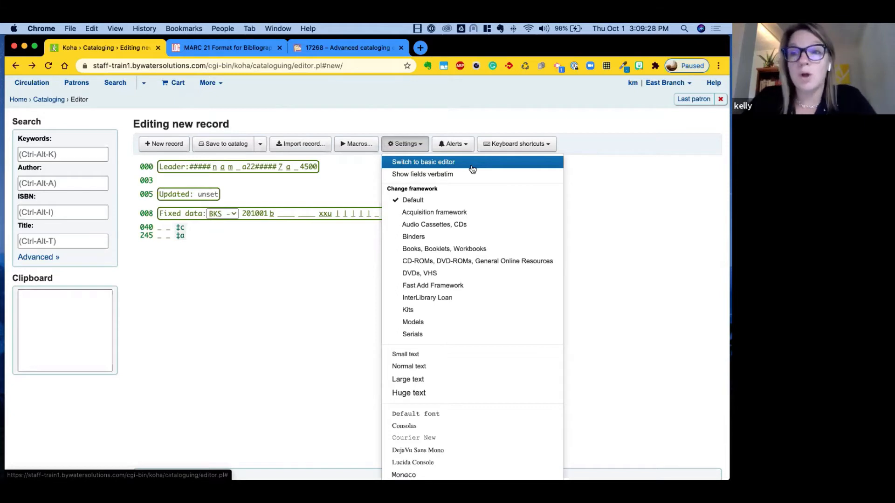
{"action": "mouse_move", "coordinate": [408, 392]}
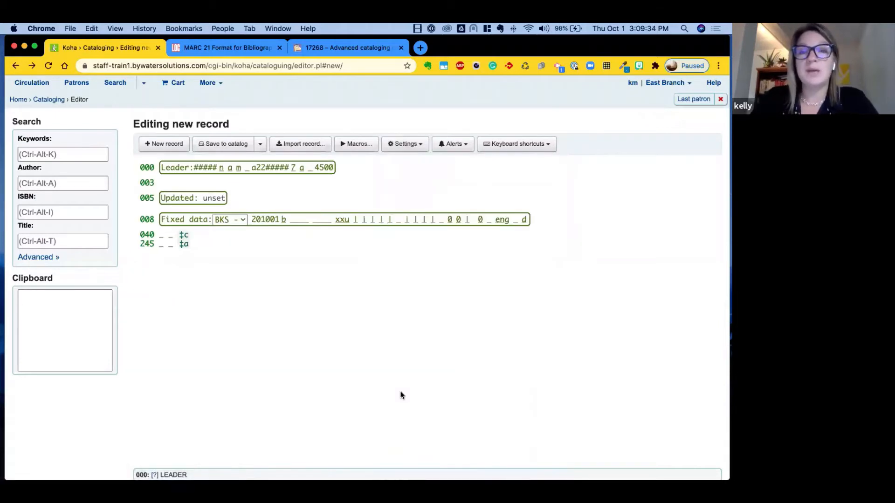
{"action": "mouse_move", "coordinate": [446, 136]}
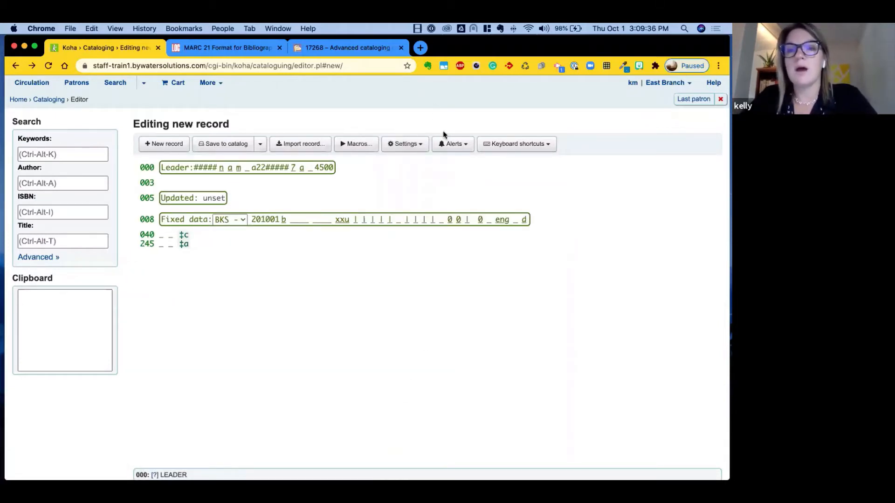
{"action": "left_click", "coordinate": [403, 144]}
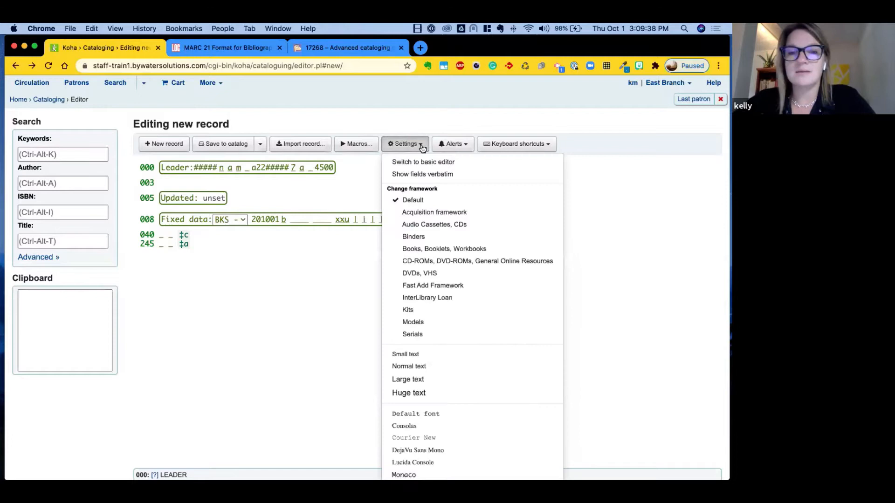
{"action": "mouse_move", "coordinate": [404, 475]}
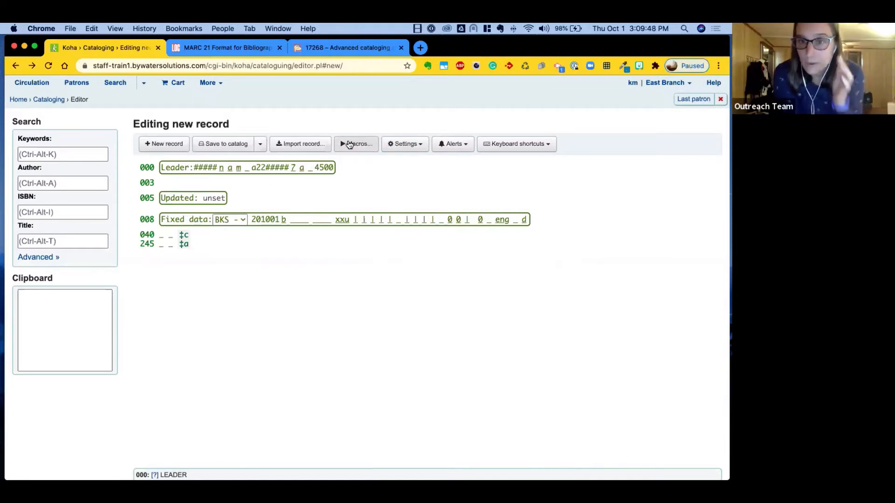
{"action": "mouse_move", "coordinate": [356, 144]}
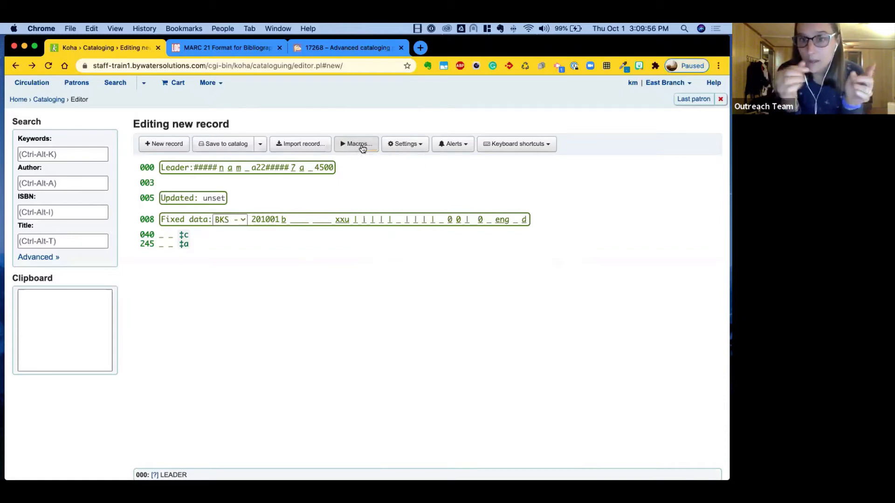
Run the saved RDA macro to add 336, 337 and 338 fields to the record
{"action": "left_click", "coordinate": [355, 144]}
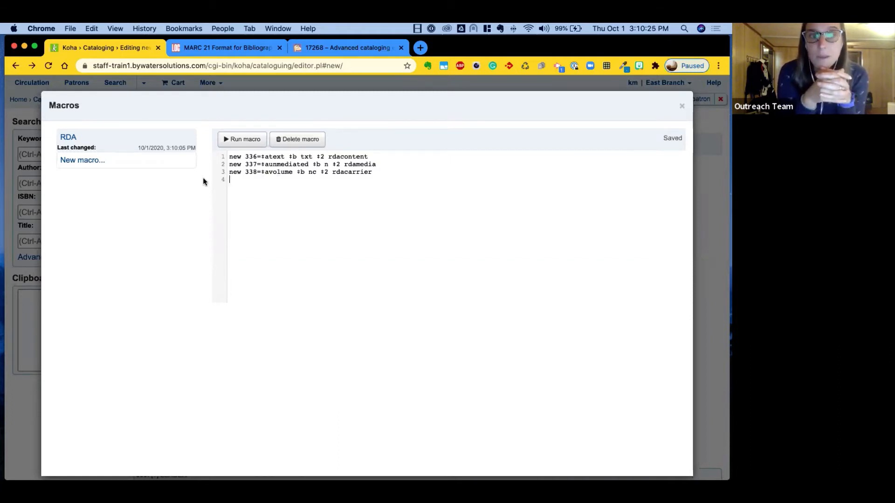
{"action": "left_click", "coordinate": [243, 138]}
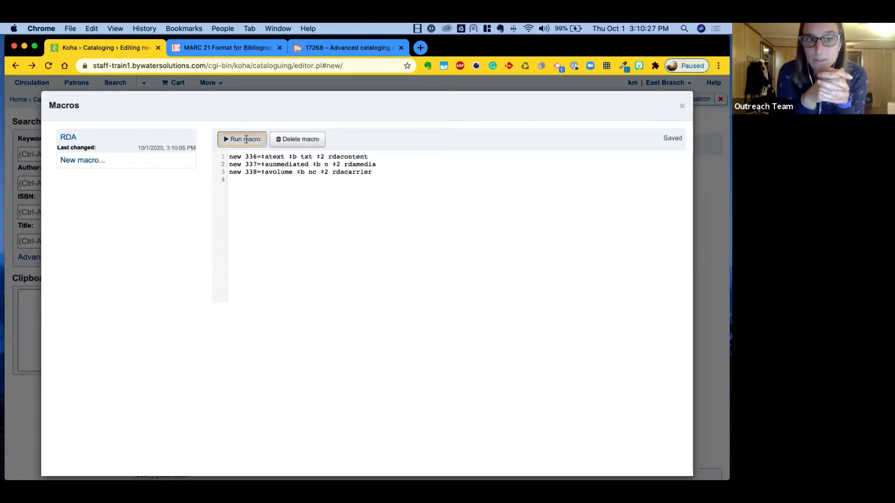
{"action": "left_click", "coordinate": [242, 139]}
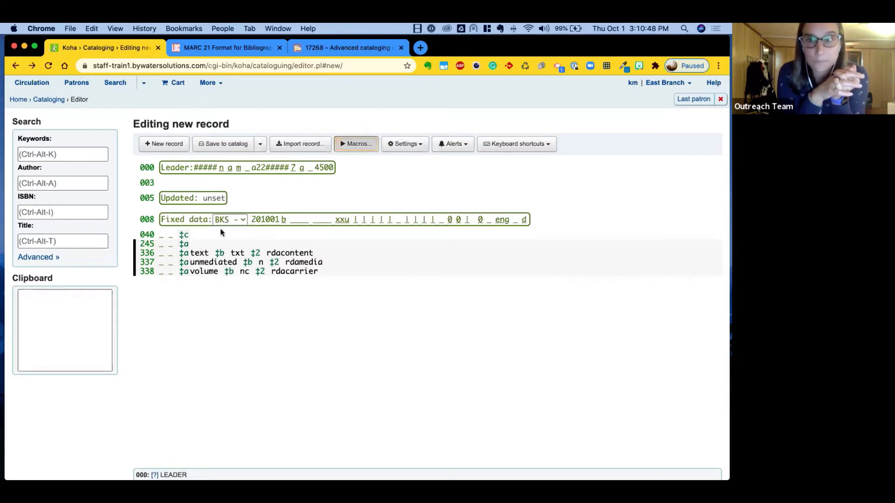
Create a new macro named 'Suppression'
{"action": "left_click", "coordinate": [79, 161]}
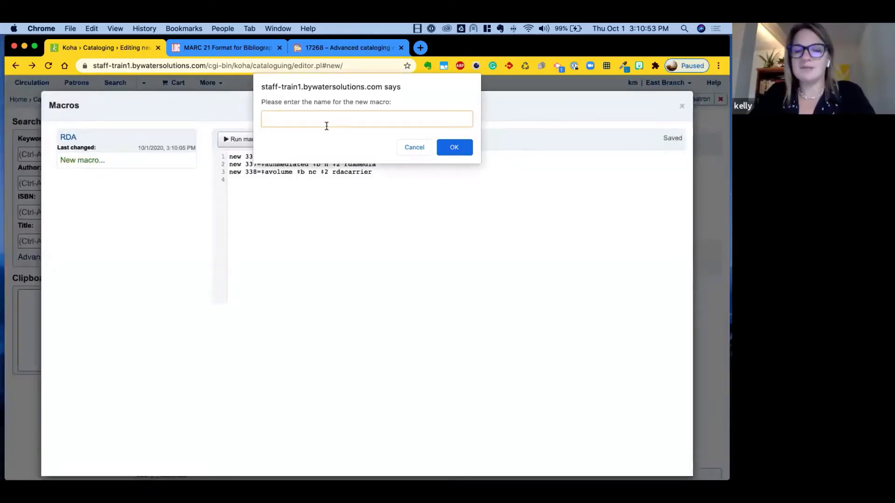
{"action": "type", "text": "Suppression"}
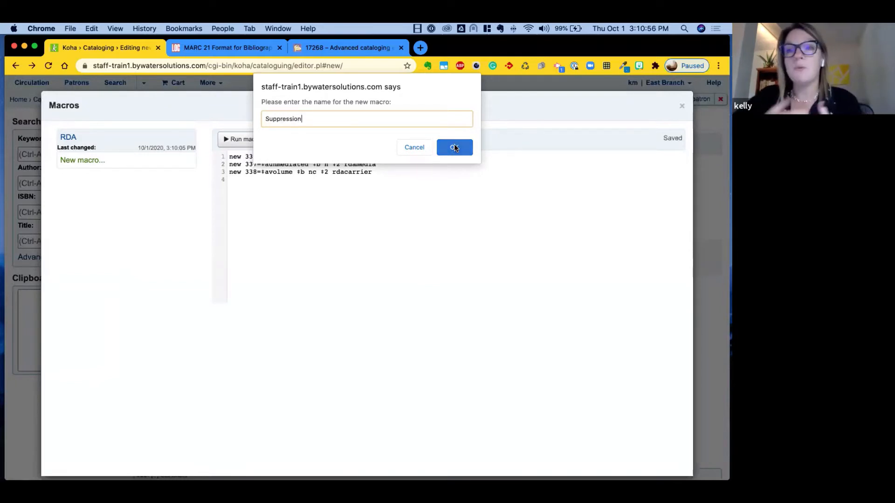
{"action": "left_click", "coordinate": [454, 147]}
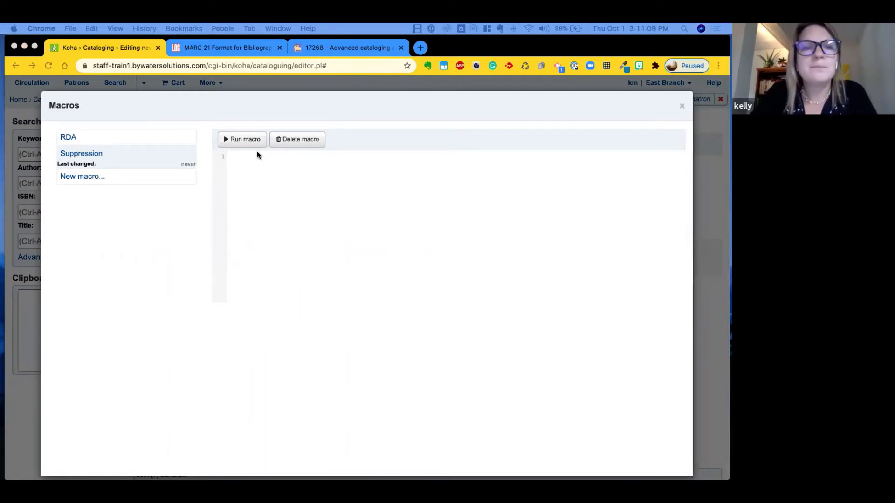
Write 'new 942=‡n1' in the Suppression macro and run it so the record gains 942 ‡n Yes
{"action": "type", "text": "new"}
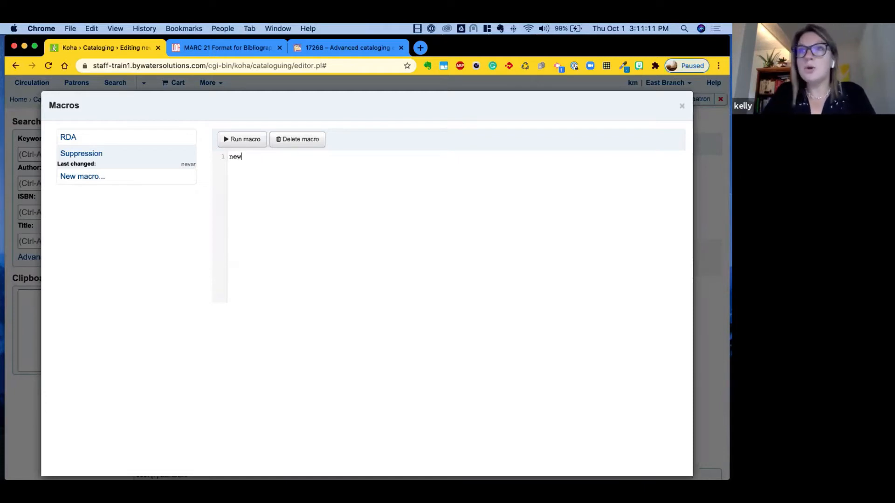
{"action": "type", "text": "942"}
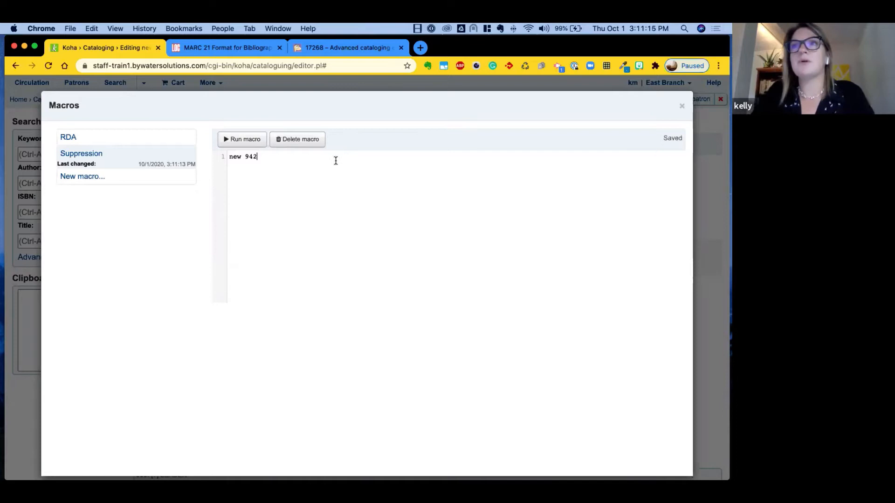
{"action": "type", "text": "="}
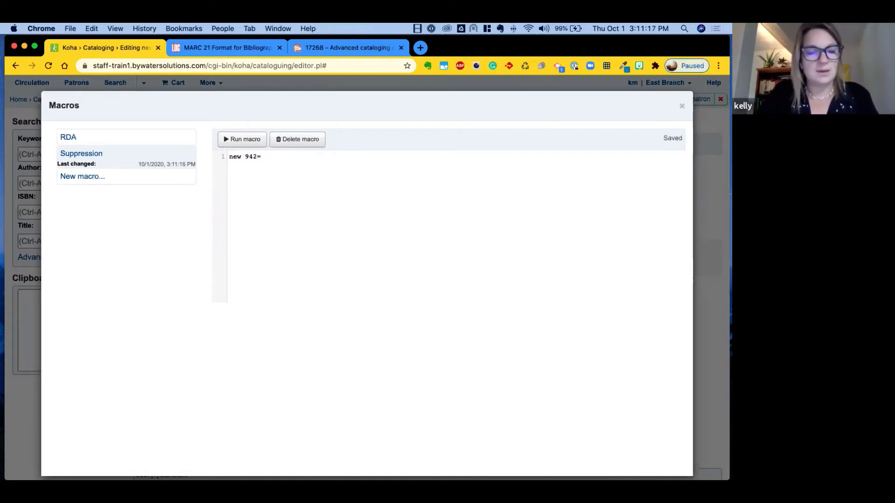
{"action": "type", "text": "‡"}
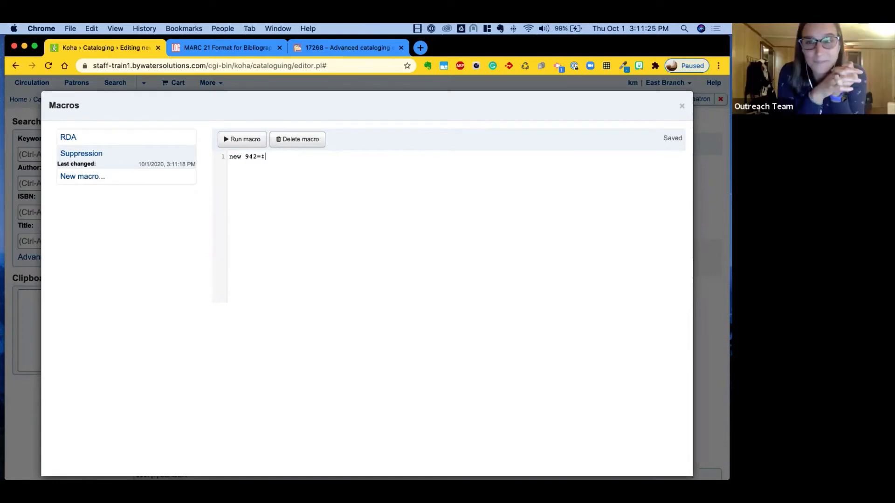
{"action": "type", "text": "n"}
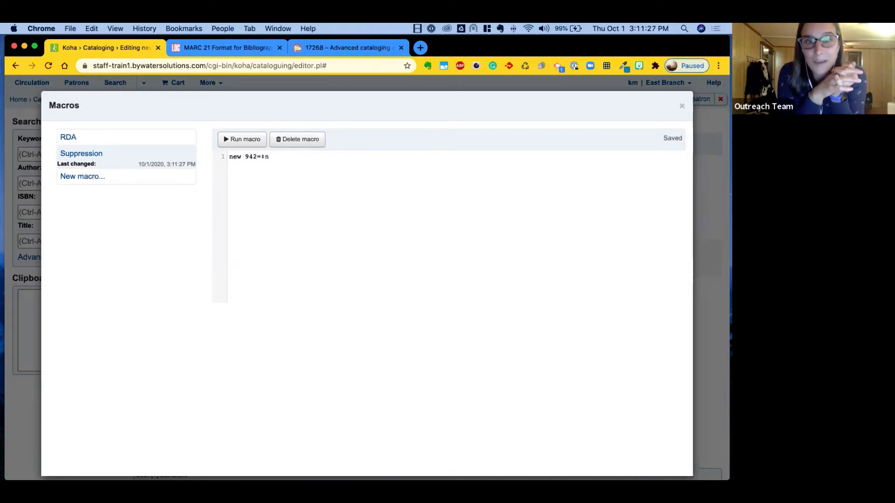
{"action": "type", "text": "1"}
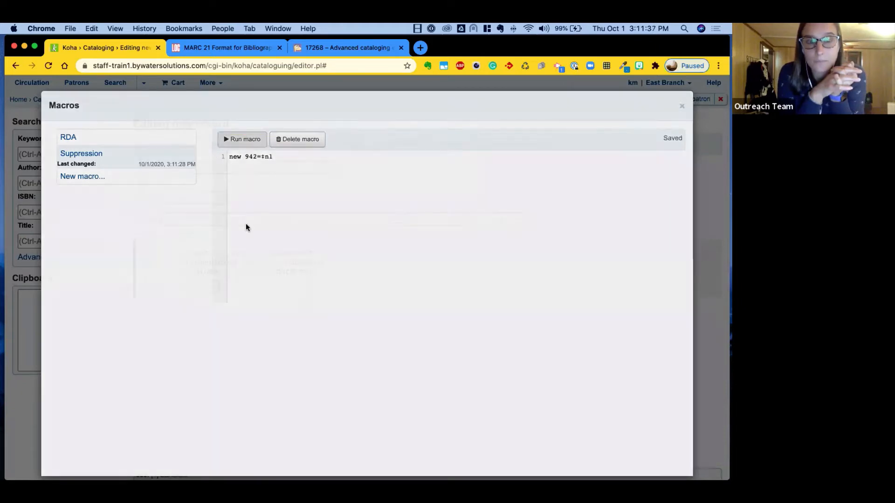
{"action": "left_click", "coordinate": [242, 139]}
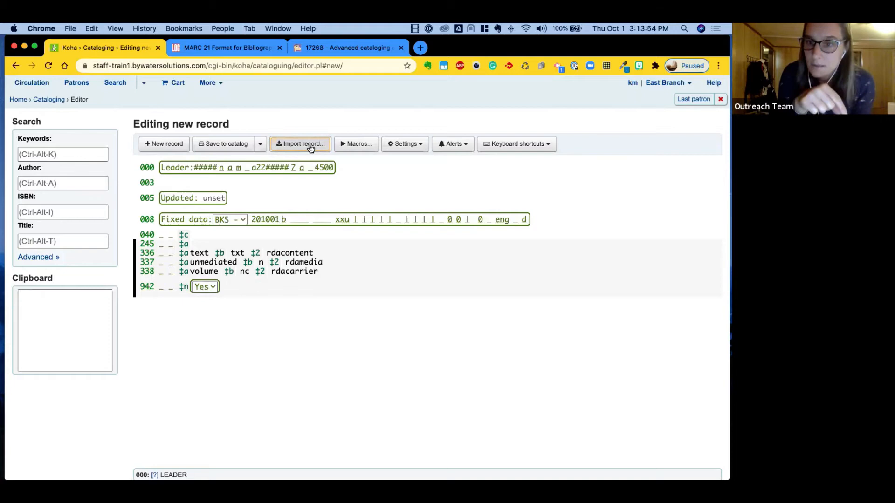
Import the MARC file 0ZDRZ.mrc, loading the Dreamland by Nancy Bilyeau record into the editor
{"action": "left_click", "coordinate": [300, 144]}
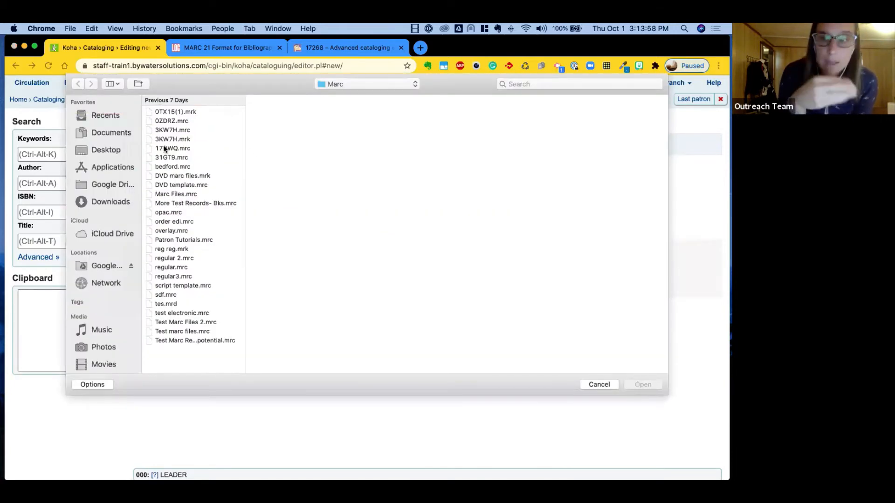
{"action": "left_click", "coordinate": [172, 121]}
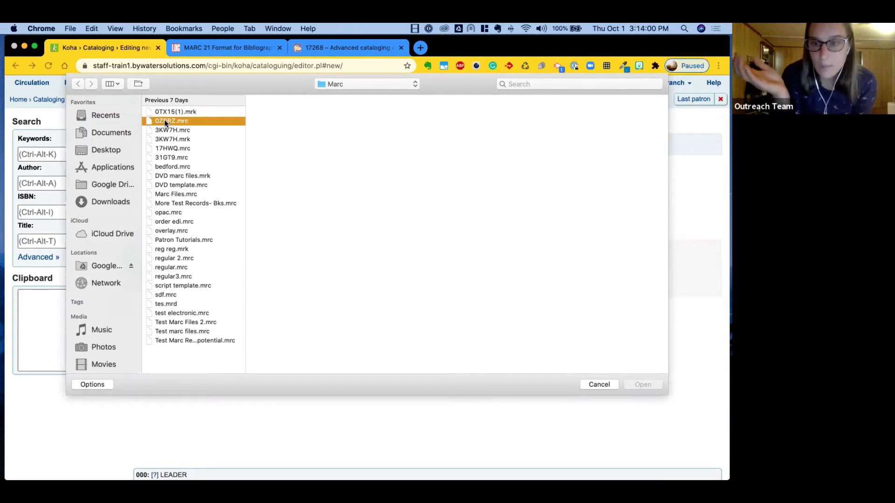
{"action": "left_click", "coordinate": [172, 120]}
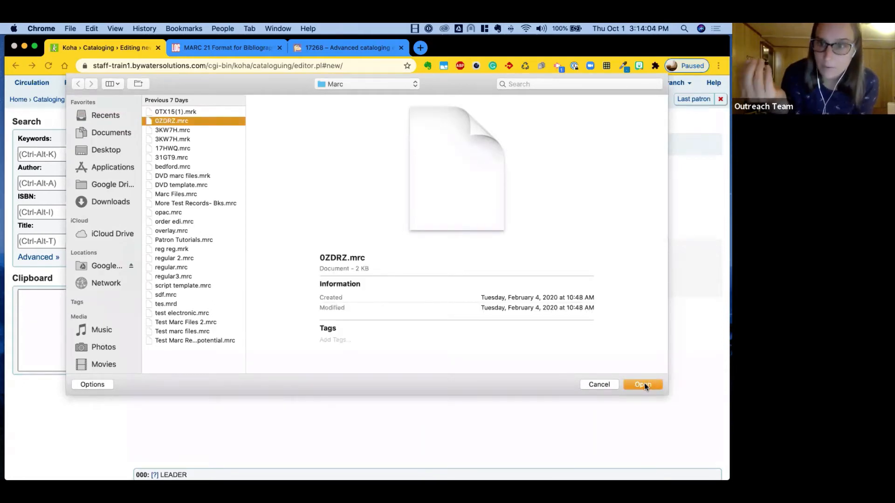
{"action": "left_click", "coordinate": [642, 384]}
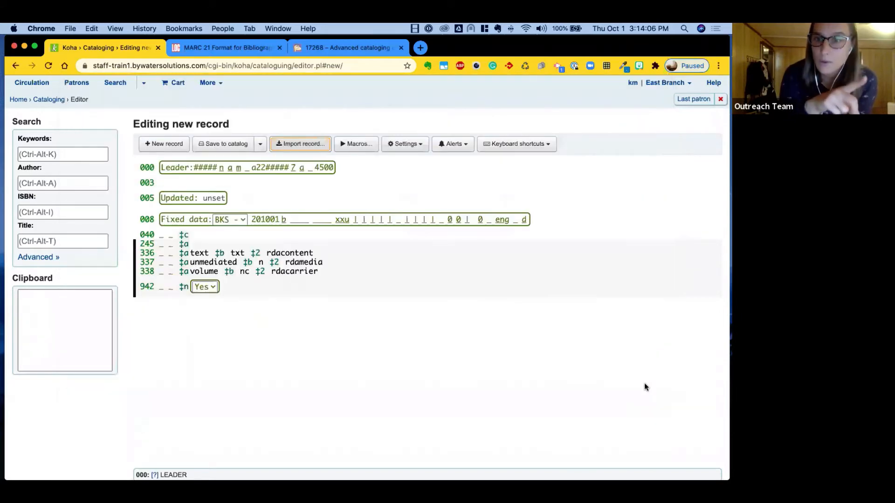
{"action": "left_click", "coordinate": [299, 144]}
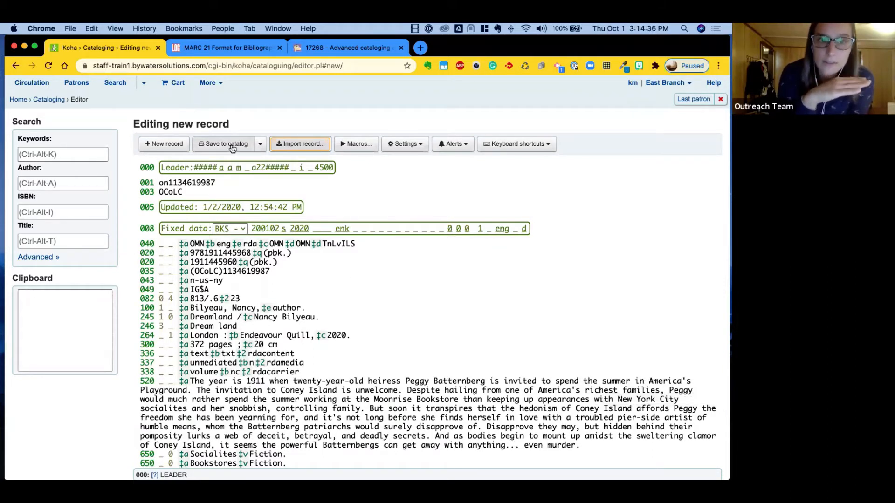
{"action": "mouse_move", "coordinate": [223, 144]}
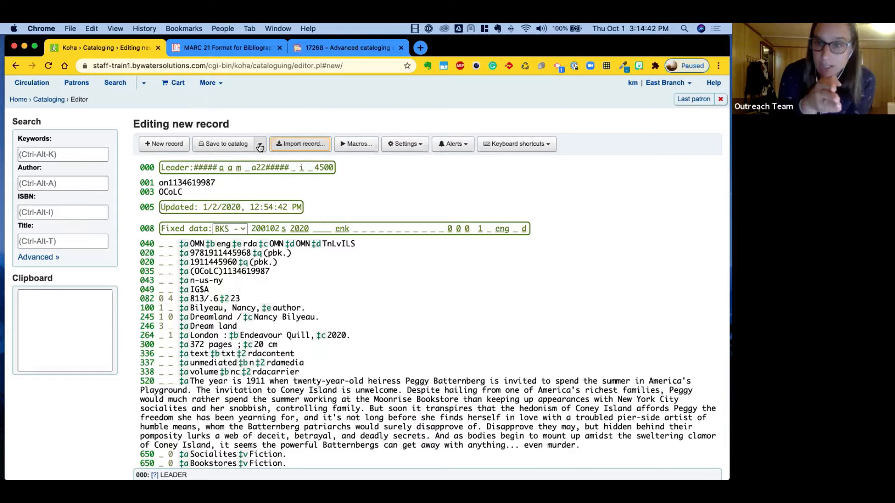
Review the save options for the Dreamland record before clearing OCoLC from field 003
{"action": "left_click", "coordinate": [260, 143]}
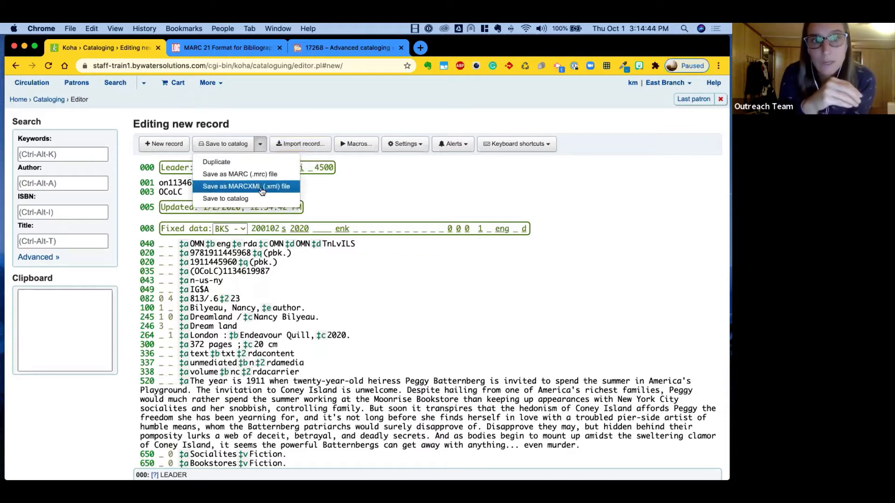
{"action": "mouse_move", "coordinate": [215, 161]}
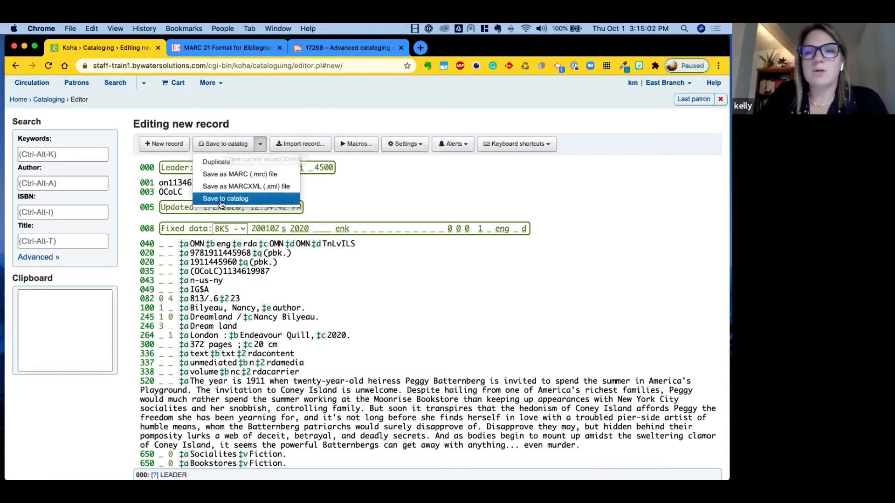
{"action": "mouse_move", "coordinate": [223, 145]}
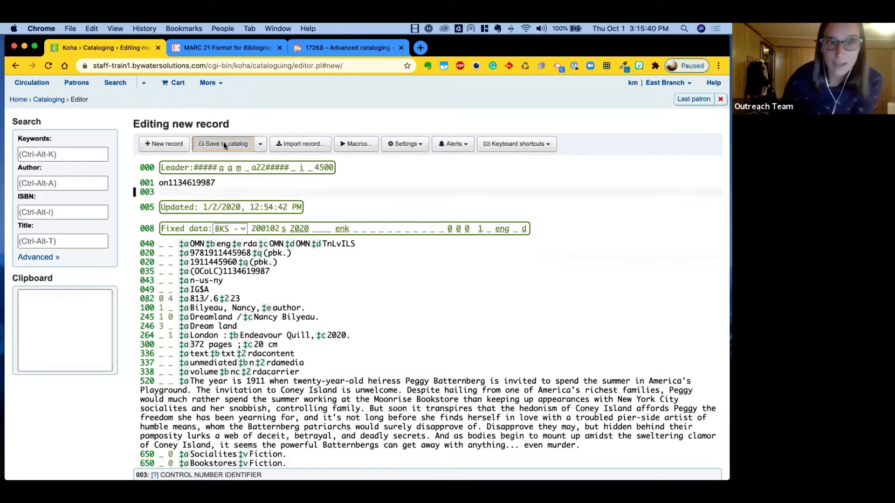
Attempt a catalog save, check the invalid-record alert, and set field 003 to kpm
{"action": "left_click", "coordinate": [222, 144]}
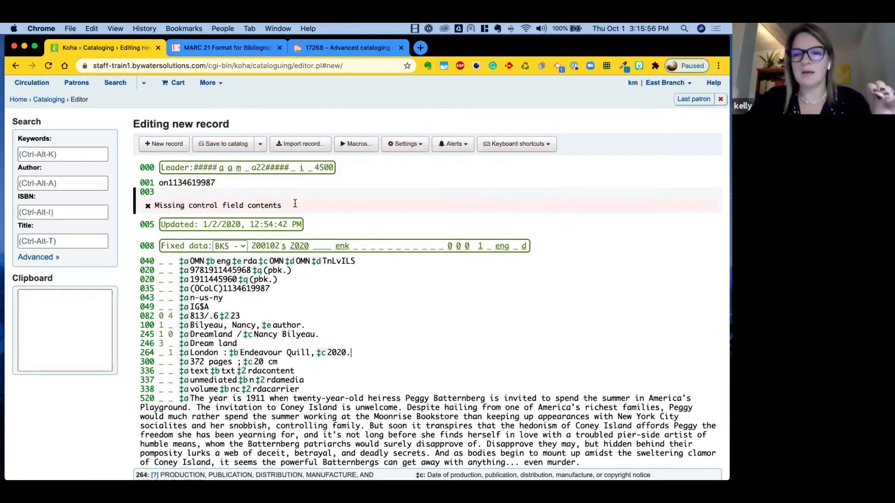
{"action": "mouse_move", "coordinate": [453, 144]}
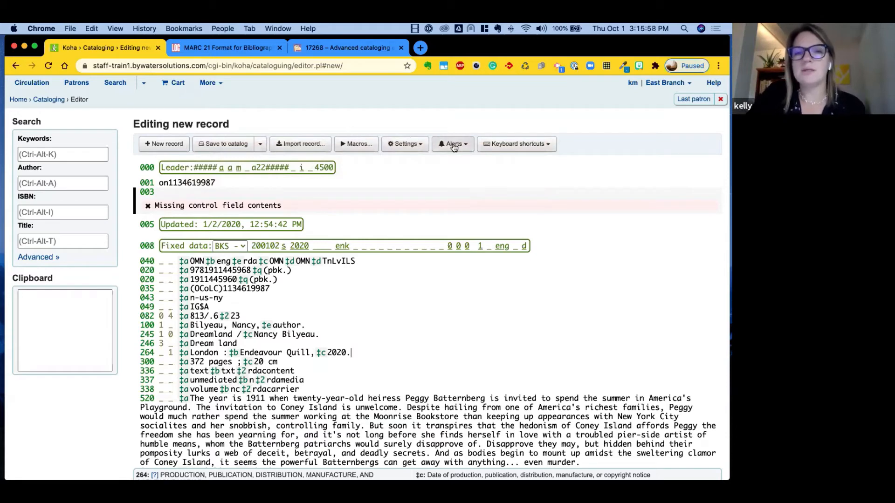
{"action": "left_click", "coordinate": [453, 144]}
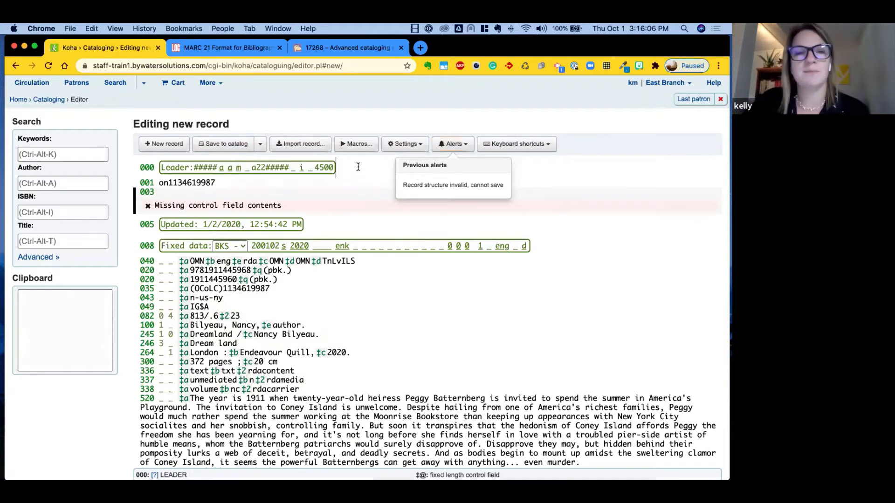
{"action": "type", "text": "kpm"}
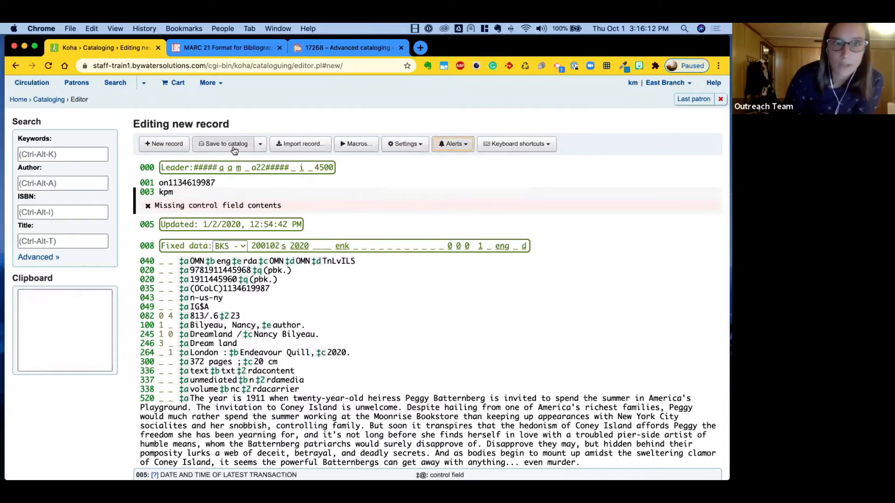
Save the Dreamland record to the catalog as #26126 and reopen it via the edit items link
{"action": "left_click", "coordinate": [223, 144]}
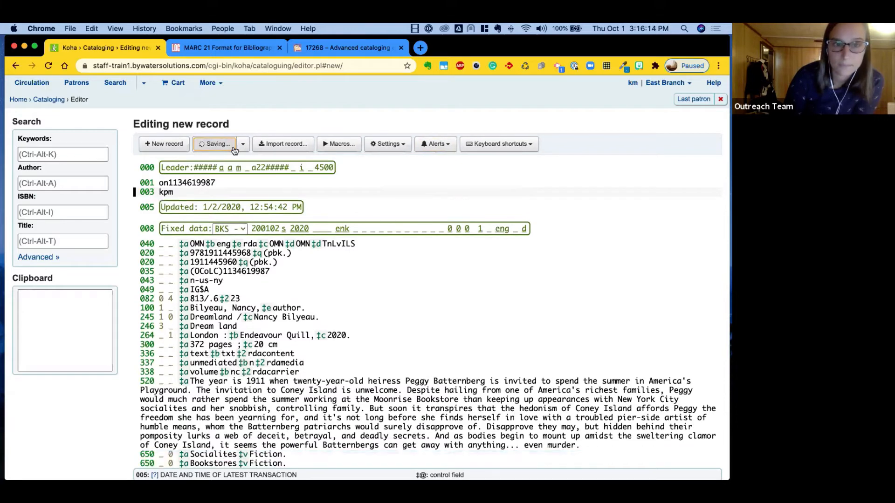
{"action": "left_click", "coordinate": [222, 143]}
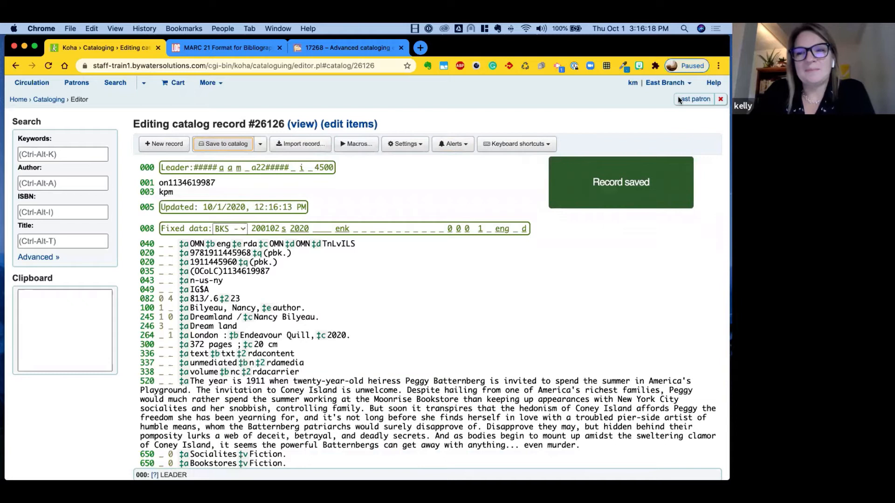
{"action": "mouse_move", "coordinate": [570, 178]}
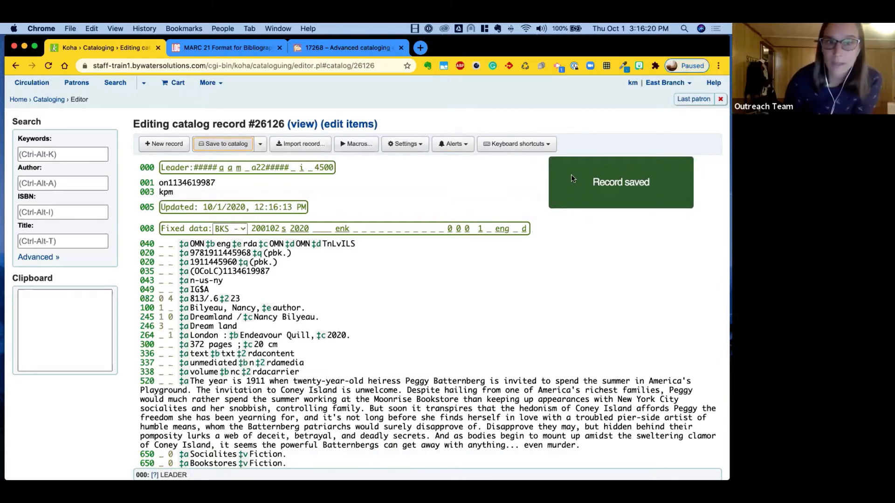
{"action": "mouse_move", "coordinate": [298, 129]}
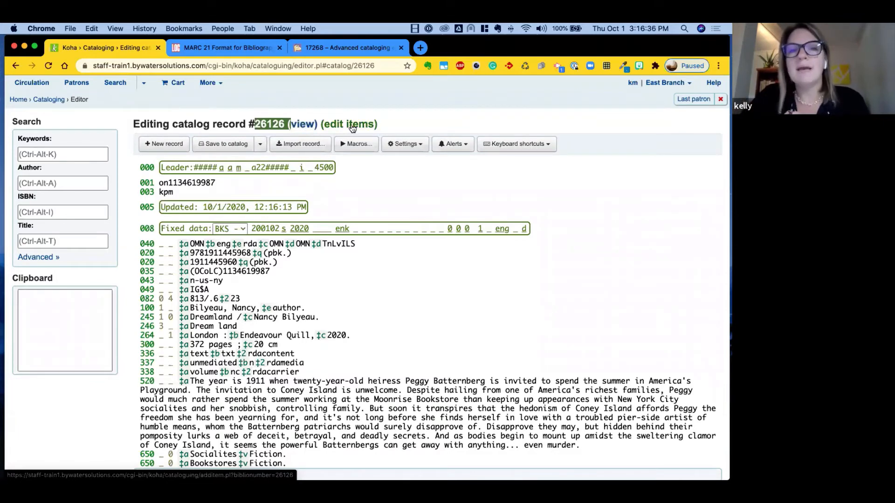
{"action": "left_click", "coordinate": [349, 124]}
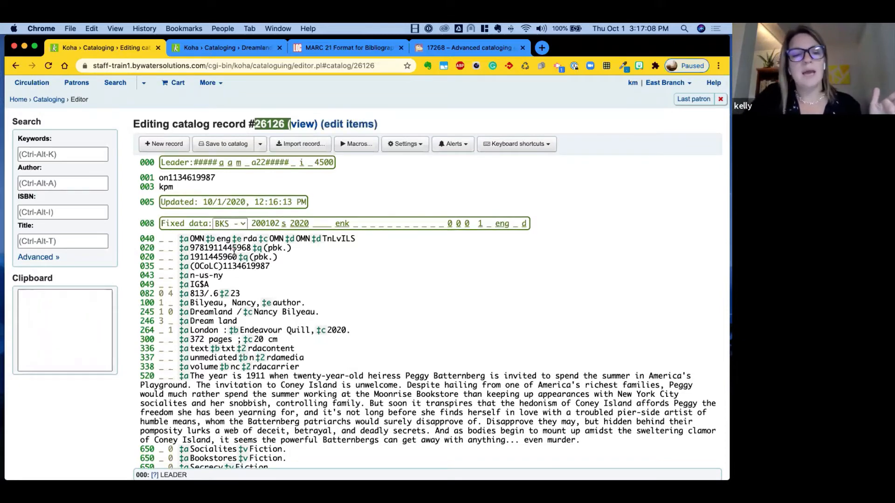
Look up the Library of Congress MARC 21 help for field 245, then return to record #26126
{"action": "scroll", "scroll_direction": "down", "scroll_amount": 3}
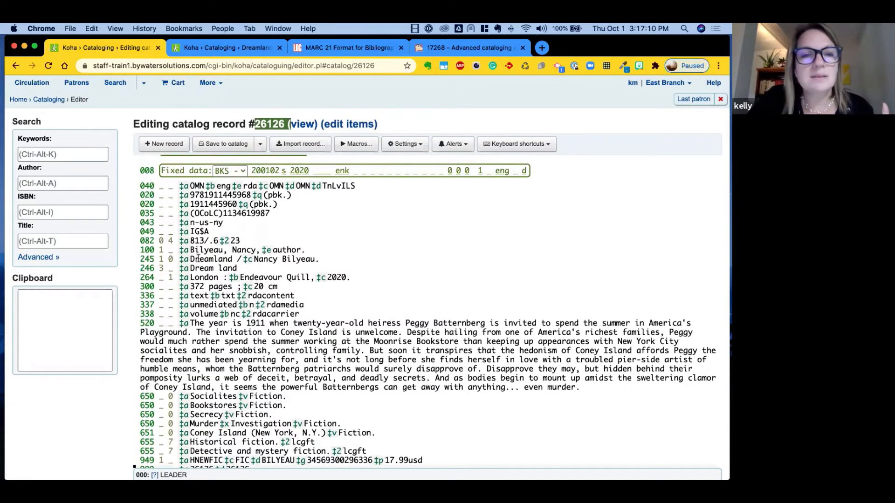
{"action": "left_click", "coordinate": [194, 259]}
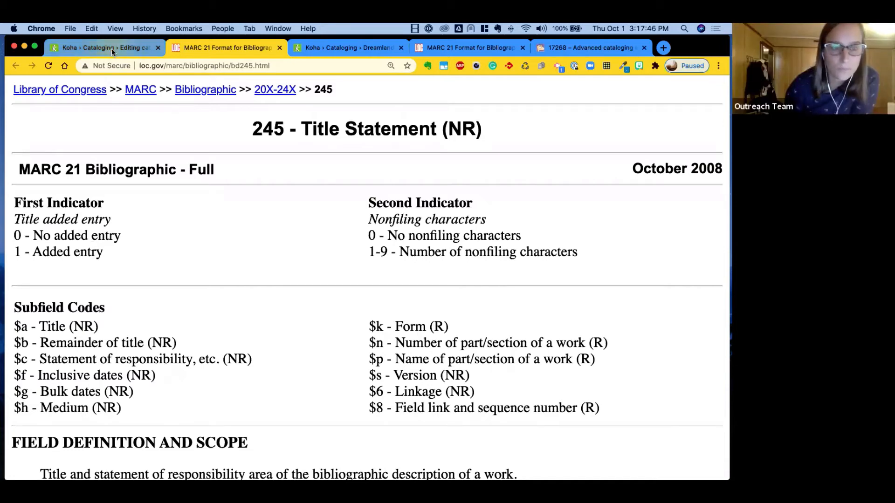
{"action": "left_click", "coordinate": [102, 47]}
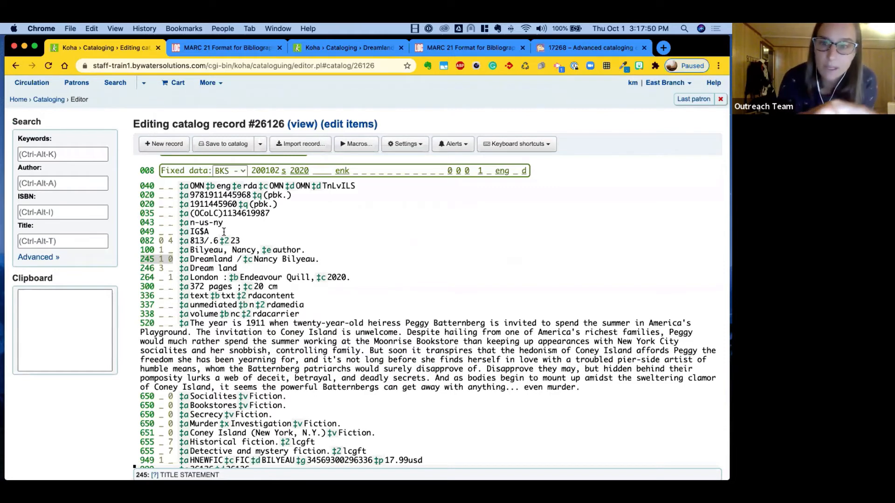
{"action": "mouse_move", "coordinate": [120, 252]}
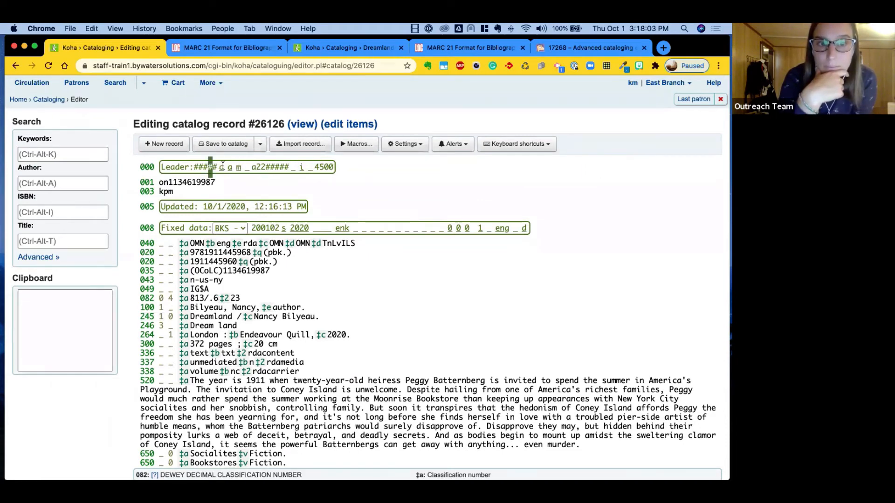
Review the leader bibliographic level choices, keep Monograph/item, and show the keyboard shortcuts list
{"action": "left_click", "coordinate": [225, 167]}
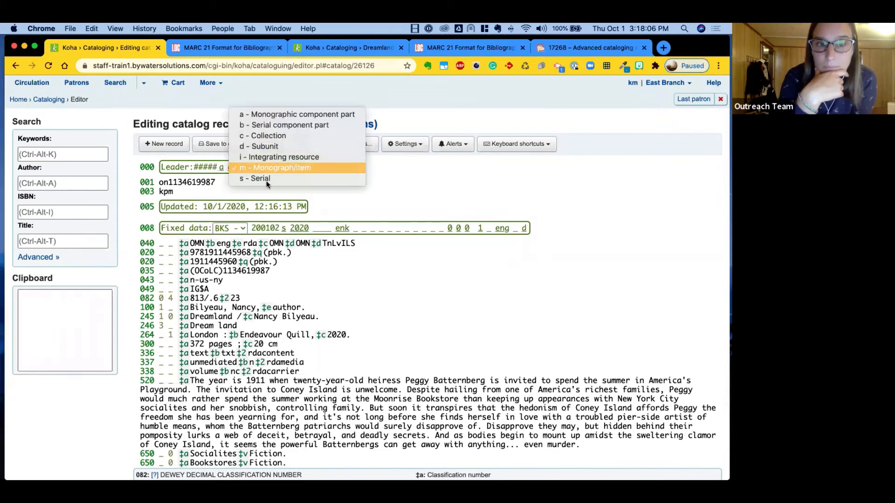
{"action": "mouse_move", "coordinate": [278, 156]}
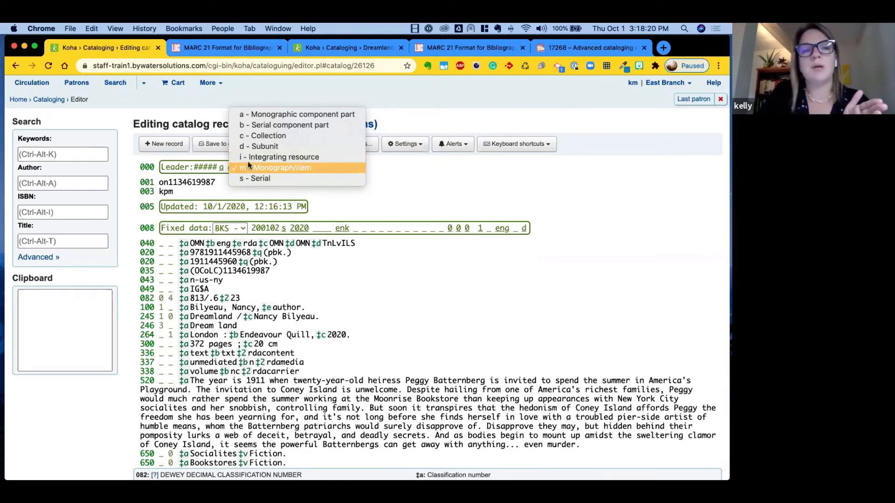
{"action": "mouse_move", "coordinate": [283, 125]}
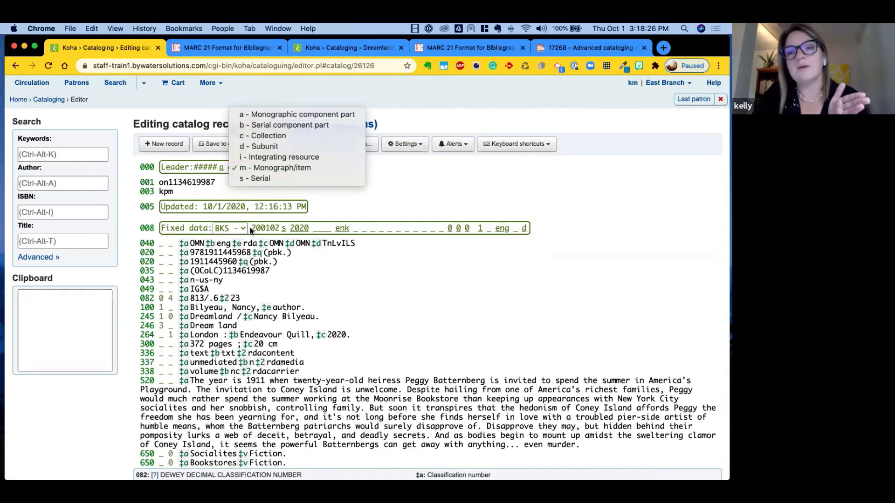
{"action": "mouse_move", "coordinate": [259, 146]}
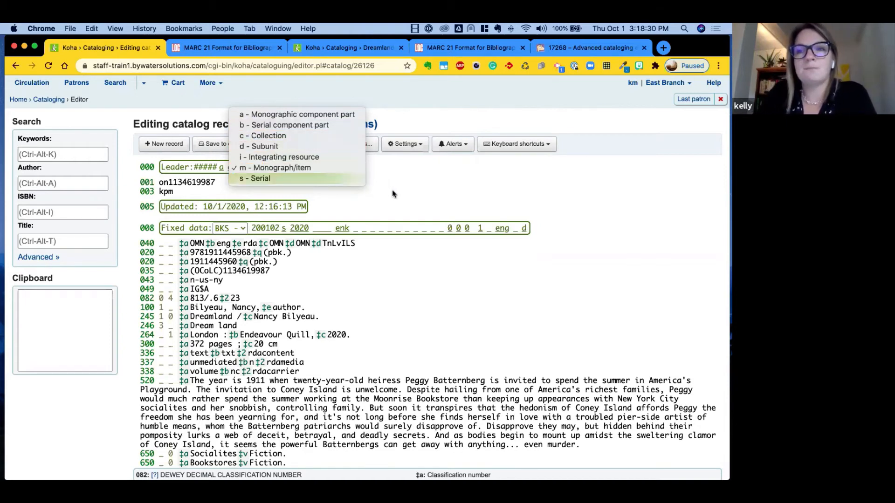
{"action": "left_click", "coordinate": [278, 167]}
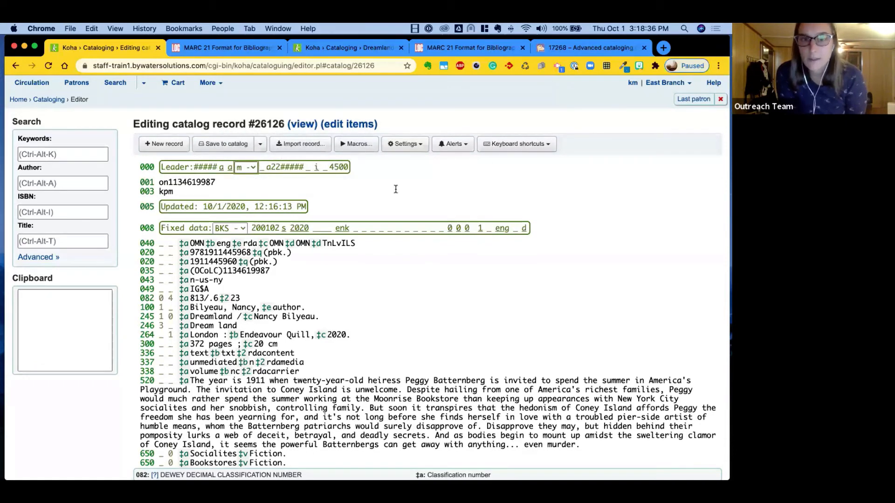
{"action": "left_click", "coordinate": [515, 143]}
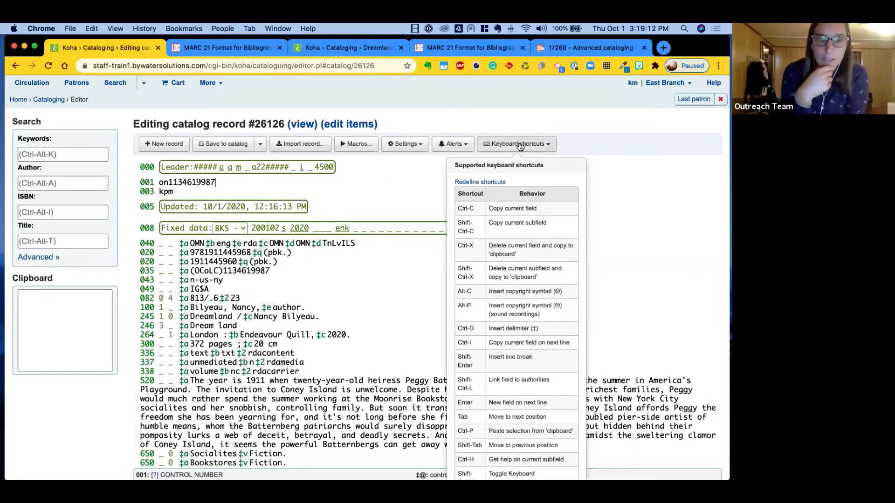
Dismiss the keyboard shortcuts list, leaving record 26126 unchanged in the editor
{"action": "left_click", "coordinate": [515, 144]}
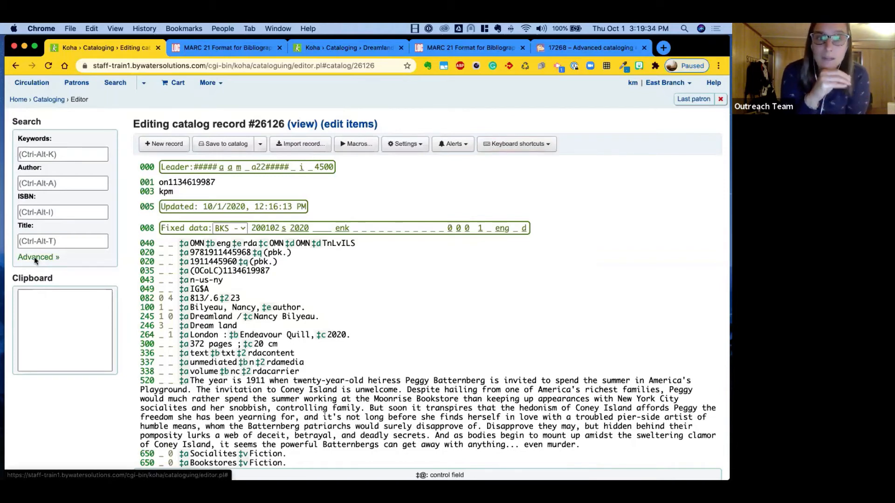
{"action": "left_click", "coordinate": [35, 257]}
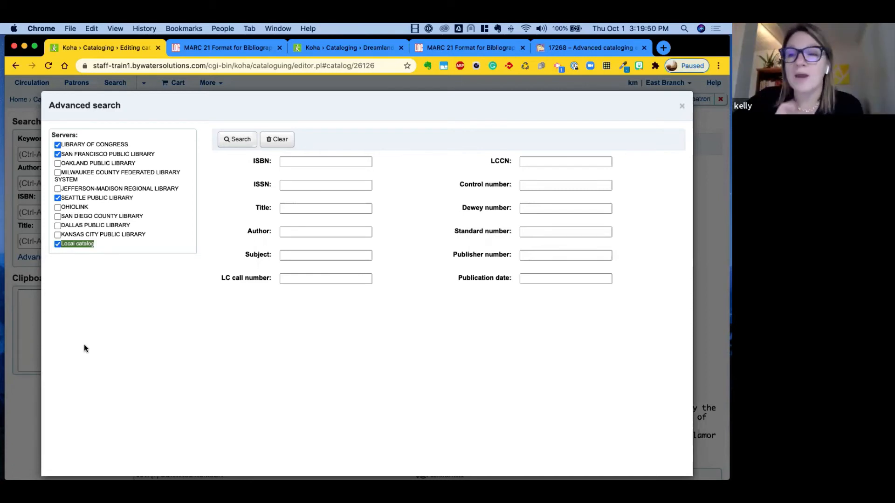
{"action": "mouse_move", "coordinate": [158, 336]}
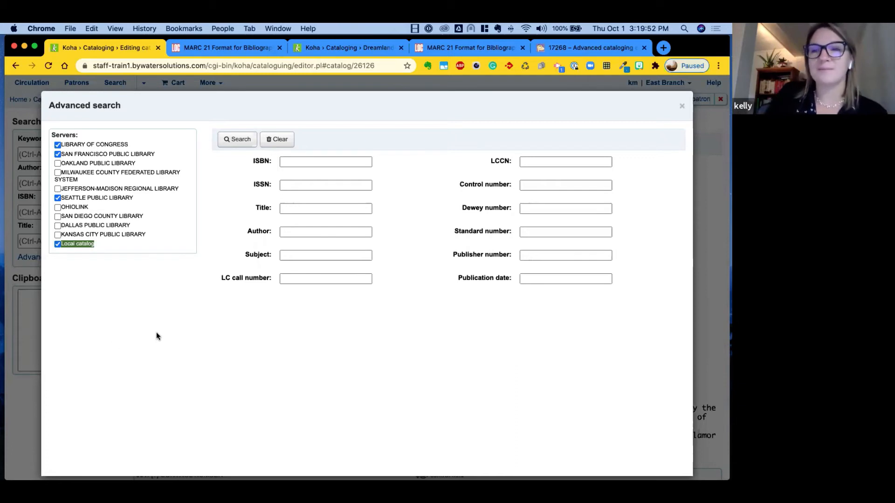
{"action": "mouse_move", "coordinate": [177, 327]}
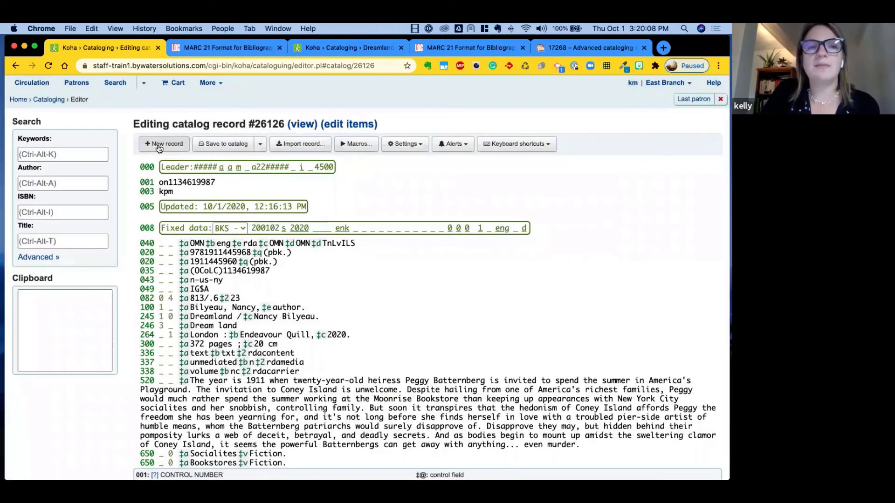
{"action": "mouse_move", "coordinate": [417, 178]}
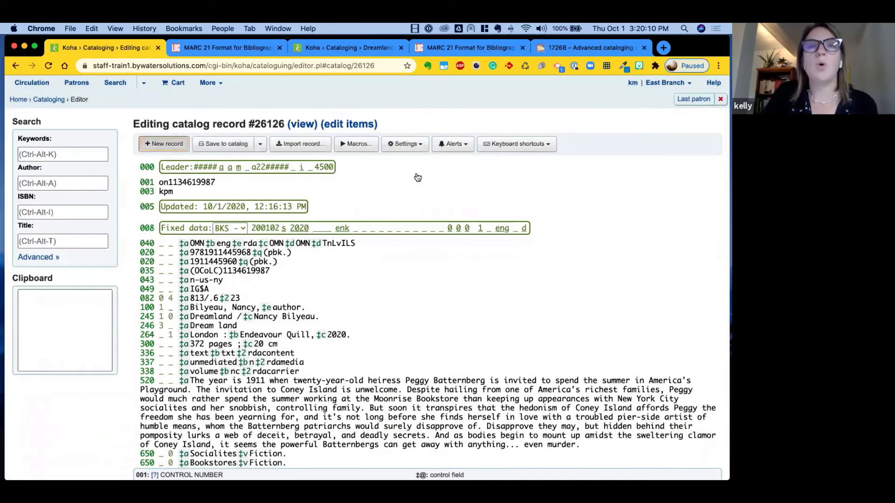
{"action": "left_click", "coordinate": [164, 143]}
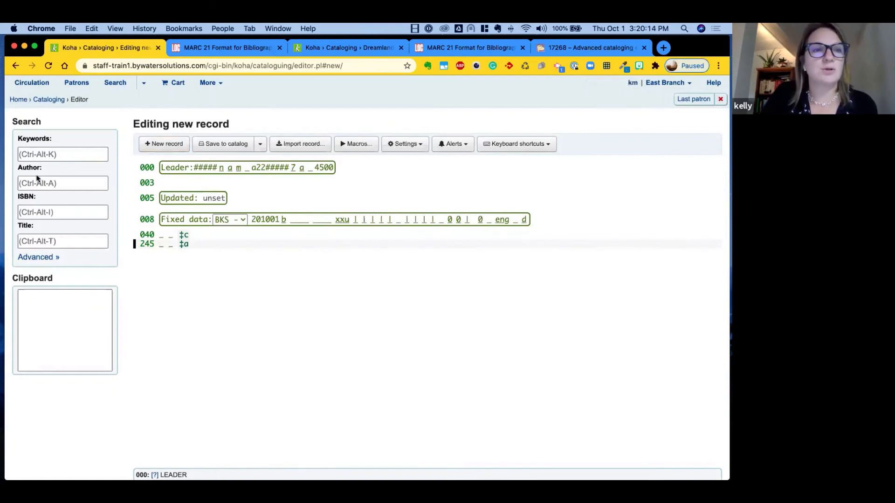
{"action": "left_click", "coordinate": [62, 211]}
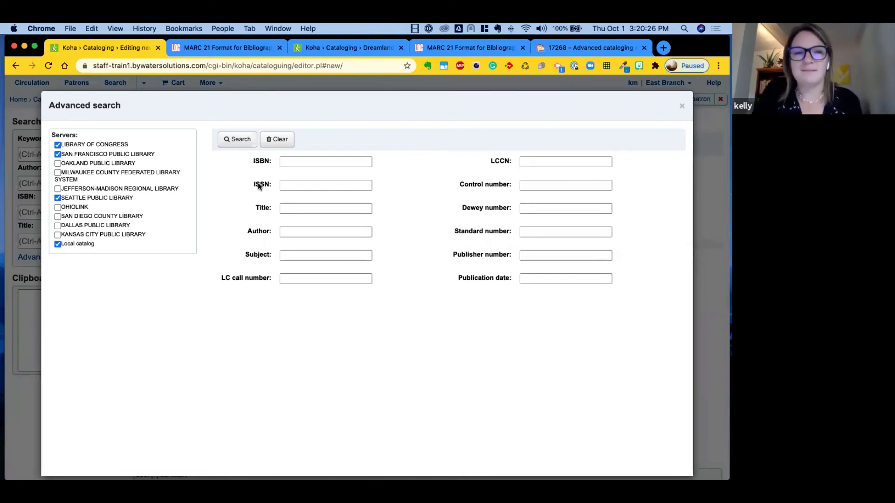
{"action": "left_click", "coordinate": [324, 162]}
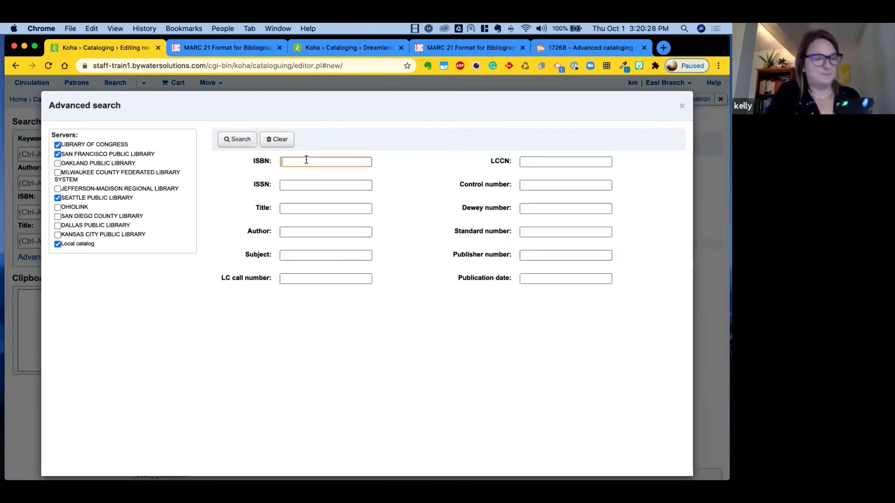
{"action": "type", "text": "9780593100"}
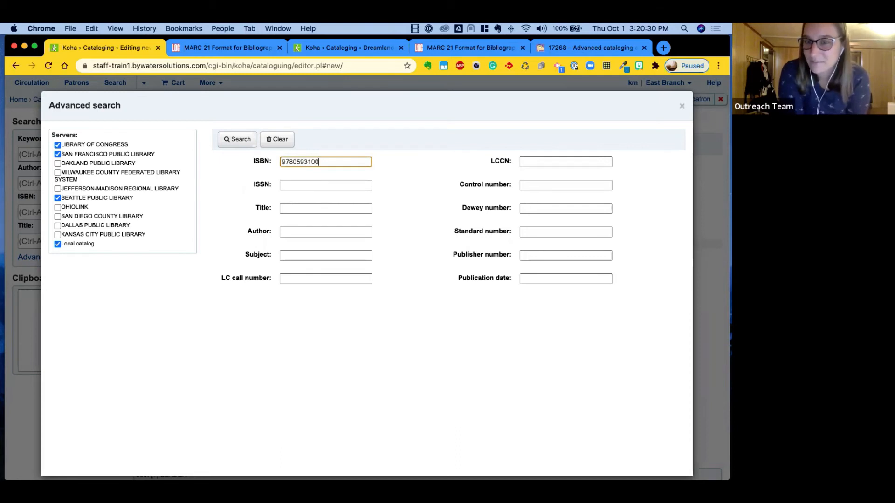
{"action": "left_click", "coordinate": [237, 139]}
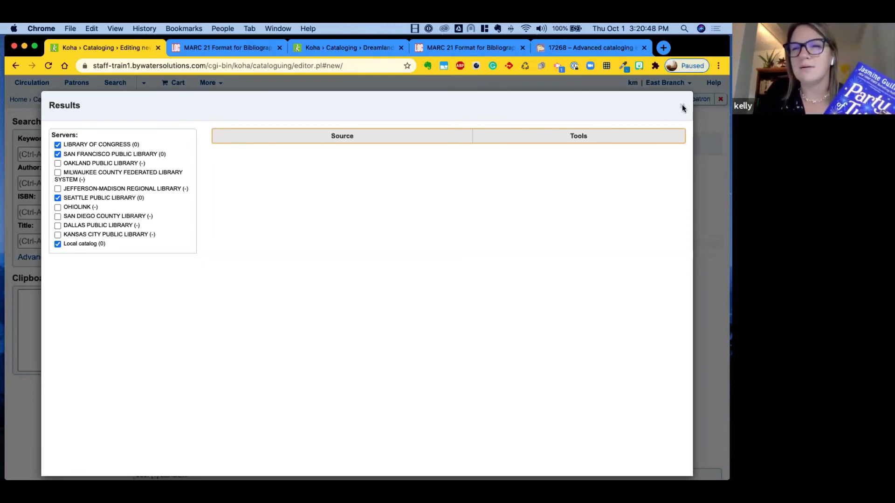
{"action": "left_click", "coordinate": [683, 108]}
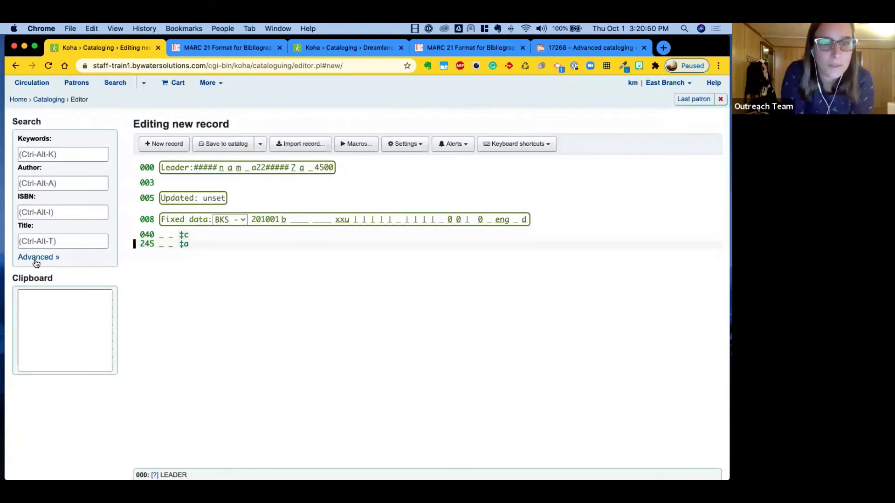
Search the catalog servers for title 'Party of Two' with author 'Jasmi', finding two Seattle Public Library records
{"action": "left_click", "coordinate": [36, 257]}
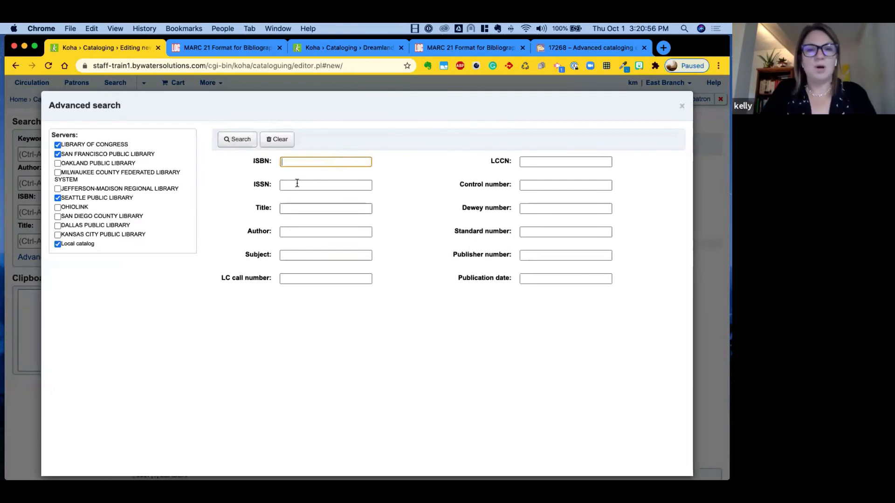
{"action": "type", "text": "Party of"}
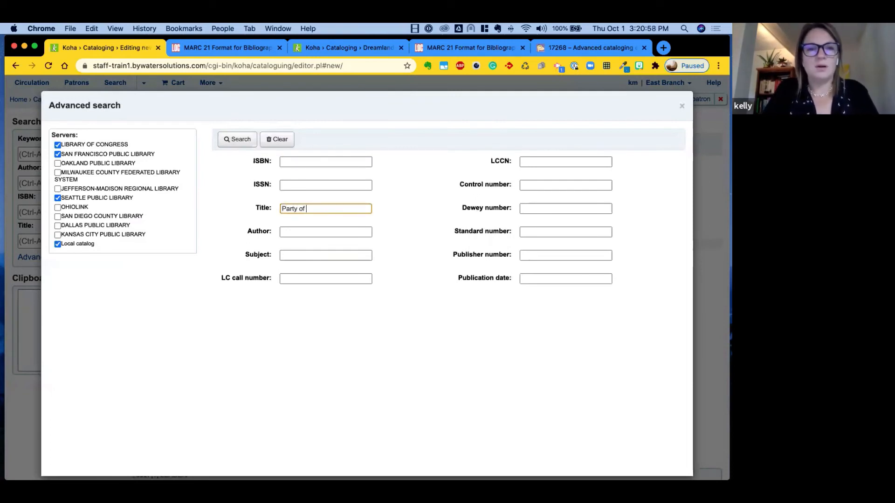
{"action": "type", "text": "Two"}
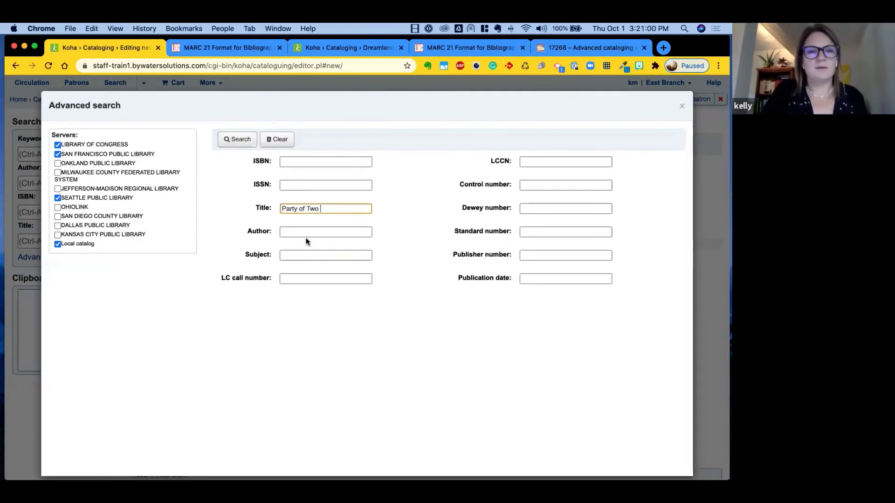
{"action": "type", "text": "Jasmine Guillory"}
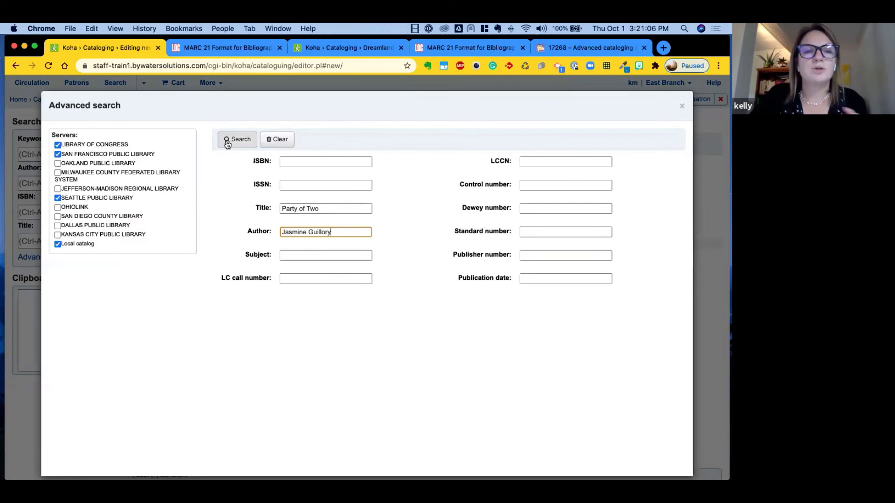
{"action": "left_click", "coordinate": [237, 139]}
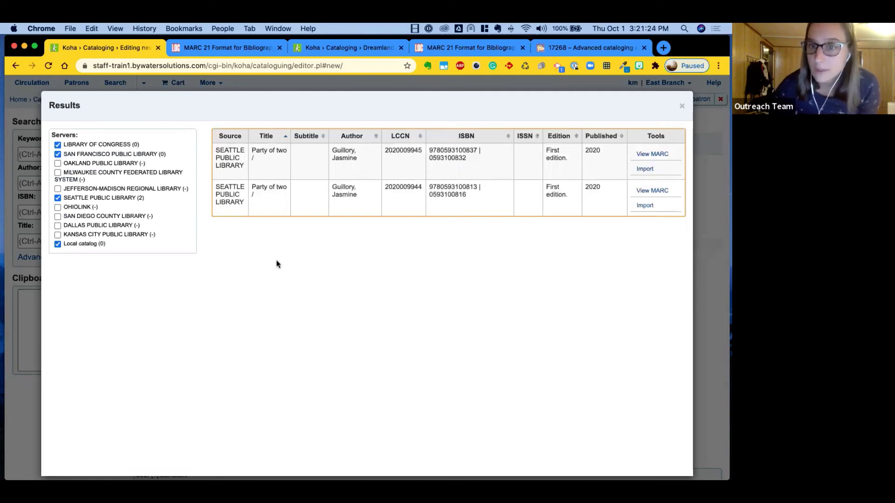
{"action": "mouse_move", "coordinate": [643, 232]}
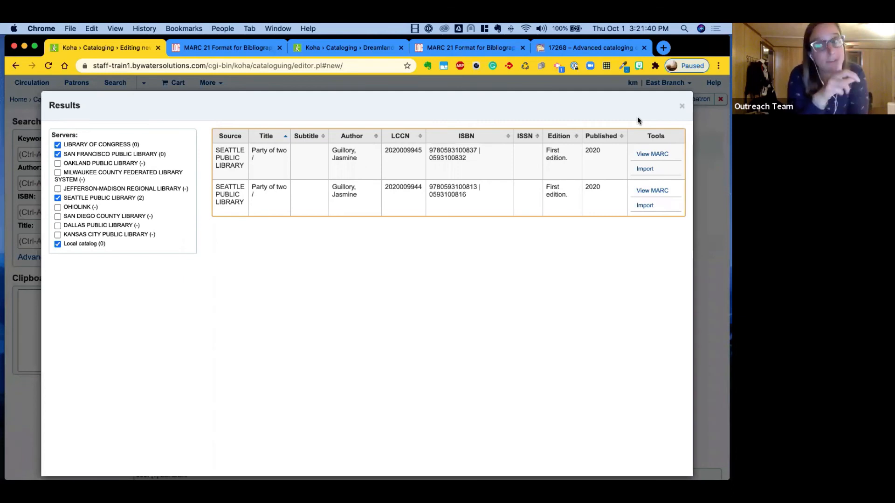
{"action": "mouse_move", "coordinate": [624, 151]}
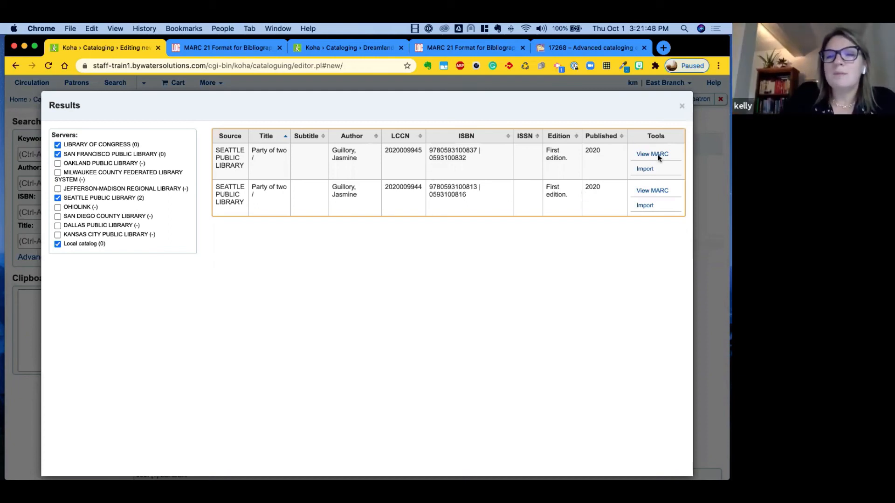
{"action": "left_click", "coordinate": [652, 154]}
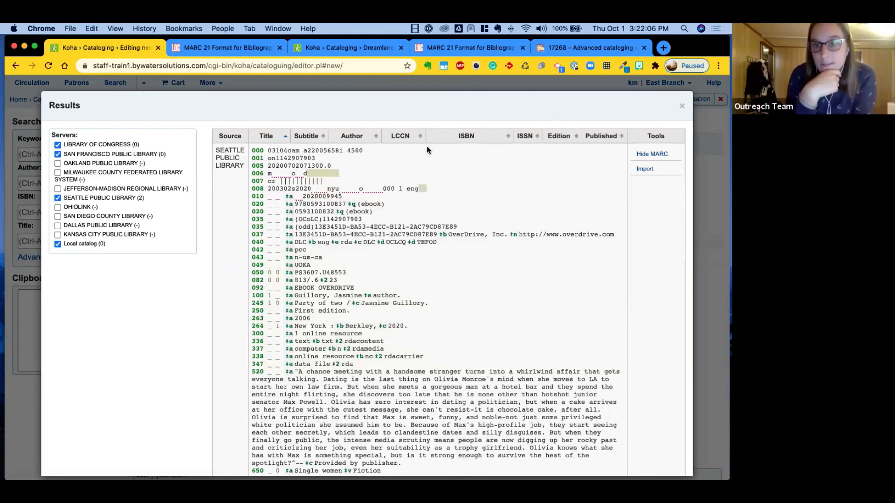
{"action": "mouse_move", "coordinate": [571, 158]}
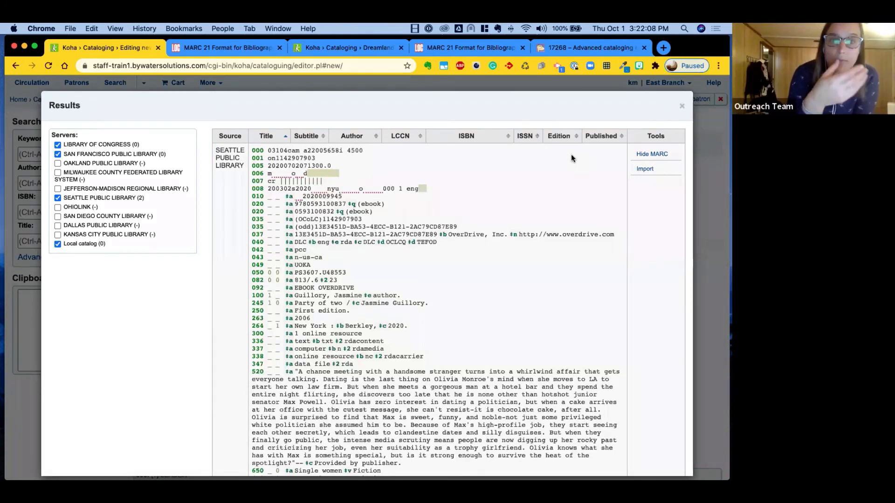
{"action": "mouse_move", "coordinate": [491, 257]}
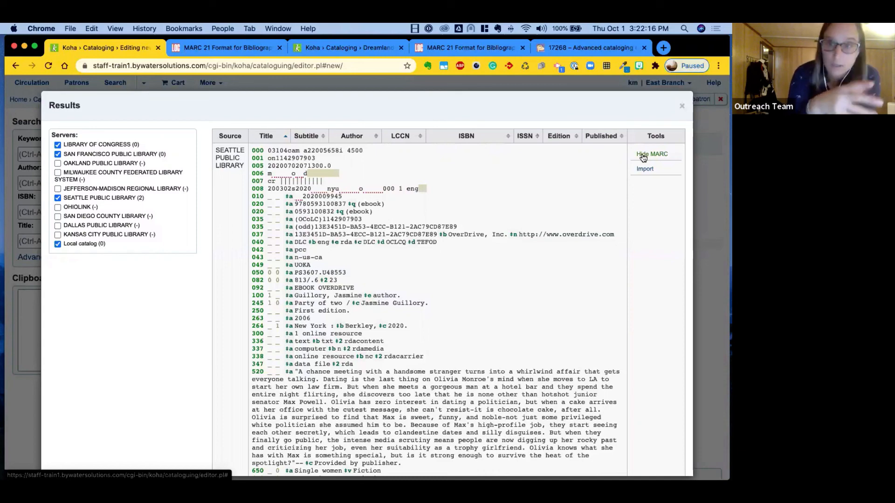
{"action": "left_click", "coordinate": [652, 154]}
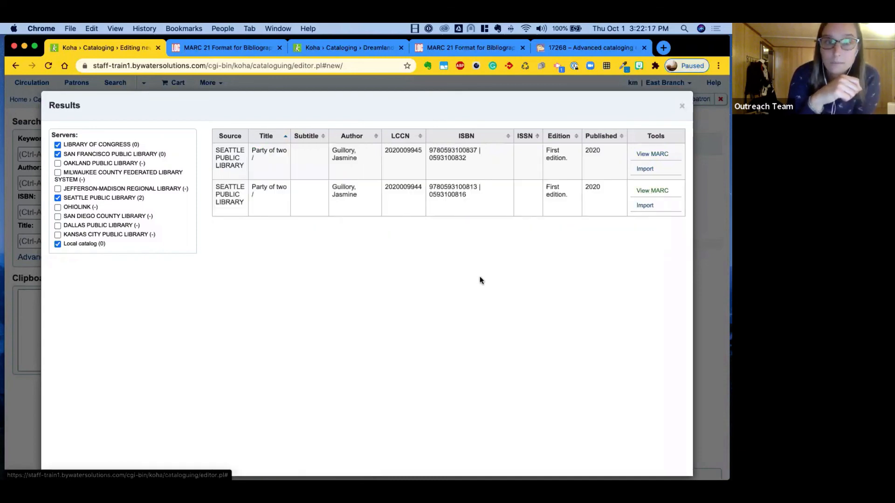
Import the hardcover Party of two result and review it, showing a 942 field with Yes and Audio Book
{"action": "left_click", "coordinate": [652, 190]}
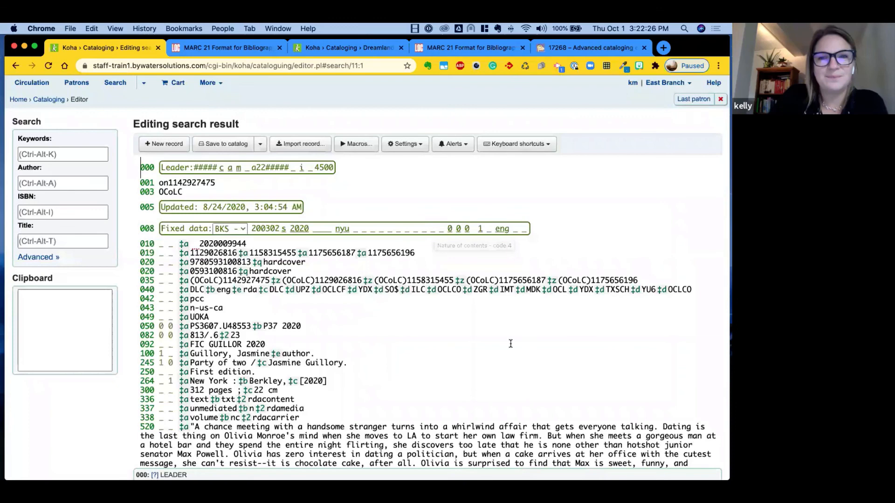
{"action": "scroll", "scroll_direction": "down", "scroll_amount": 3}
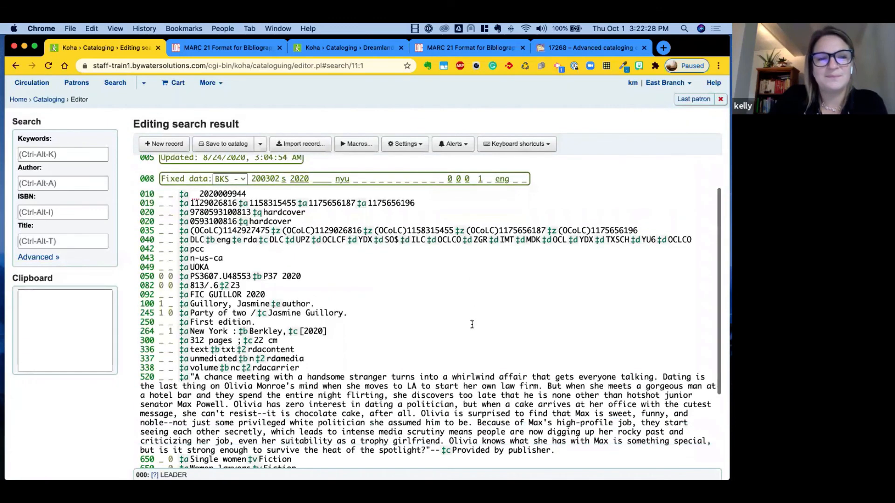
{"action": "scroll", "scroll_direction": "down", "scroll_amount": 3}
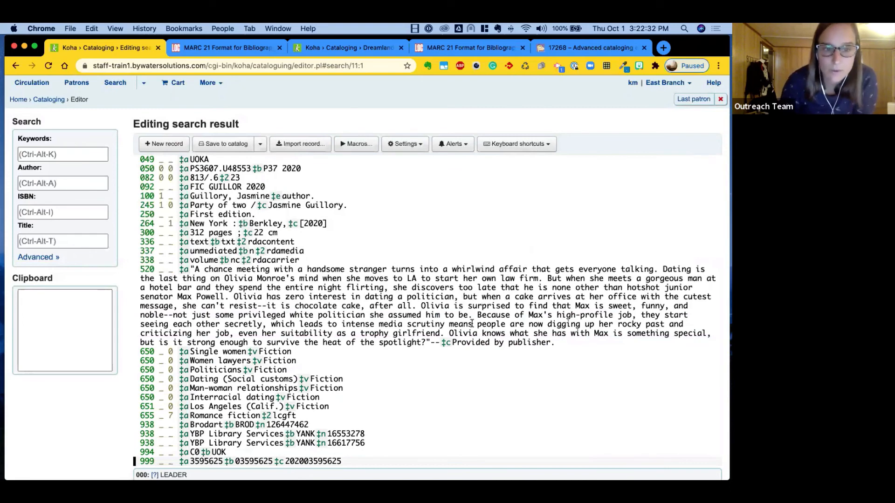
{"action": "mouse_move", "coordinate": [146, 434]}
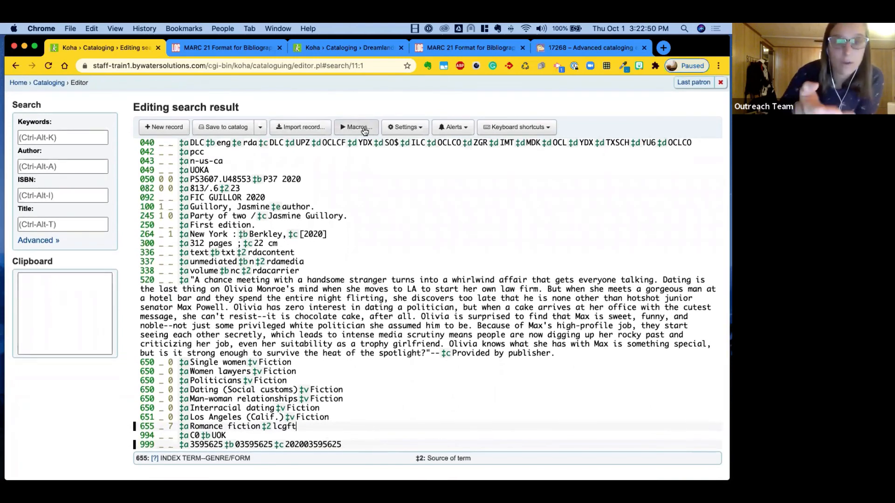
{"action": "left_click", "coordinate": [355, 127]}
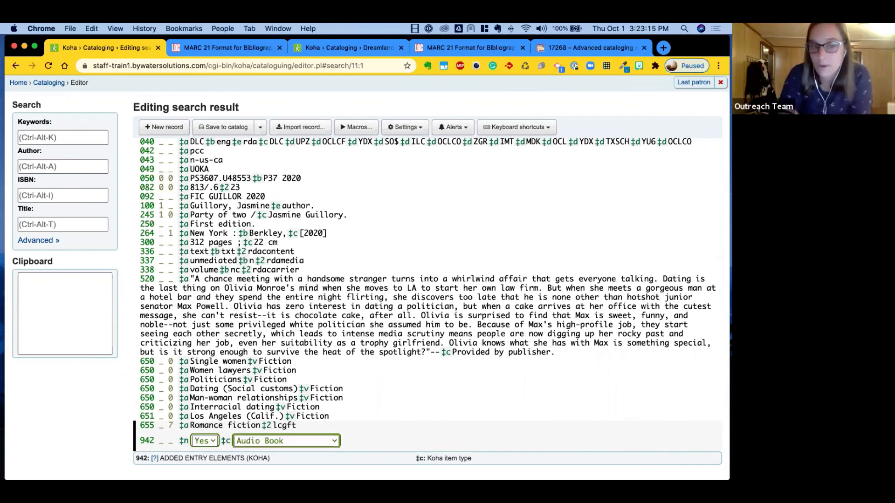
Change the 942 $c Koha item type from Audio Book to Book, keeping Yes
{"action": "scroll", "scroll_direction": "down", "scroll_amount": 3}
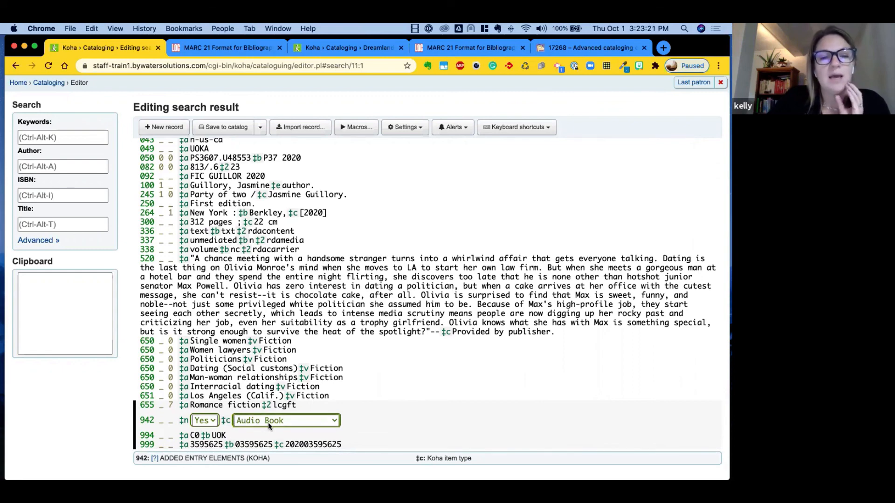
{"action": "left_click", "coordinate": [285, 420]}
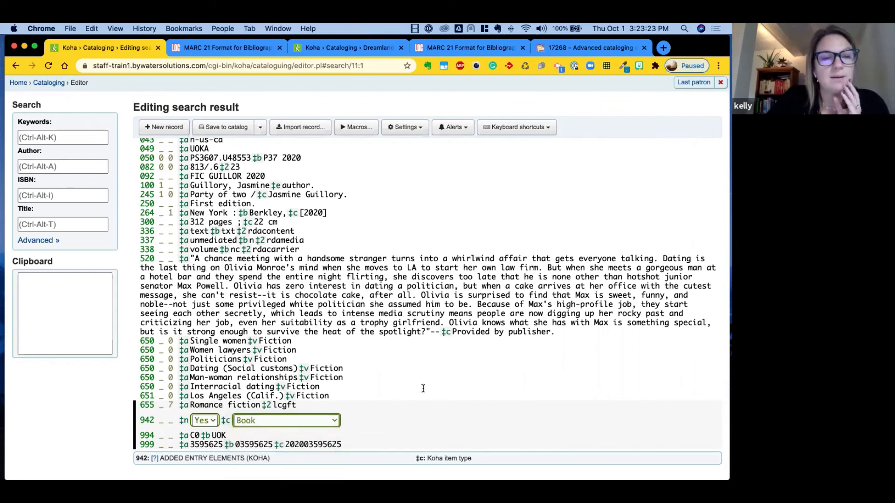